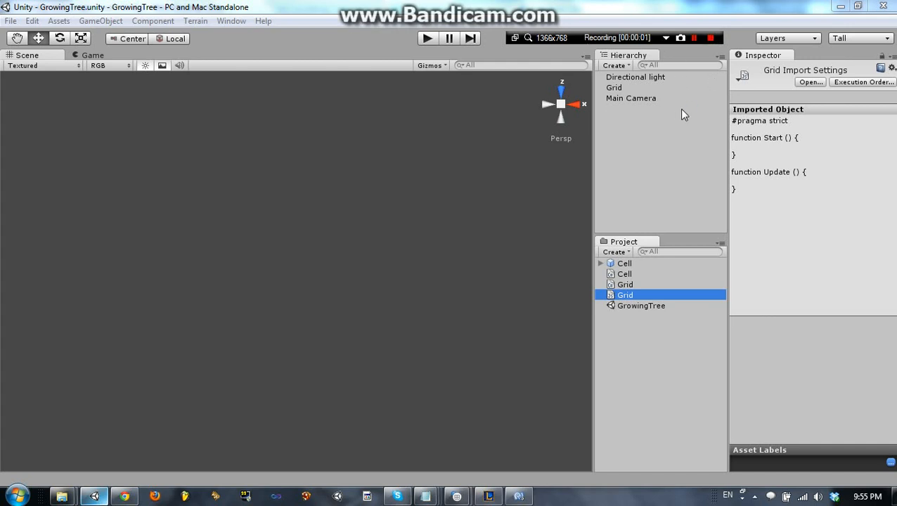
pyautogui.moveTo(259, 214)
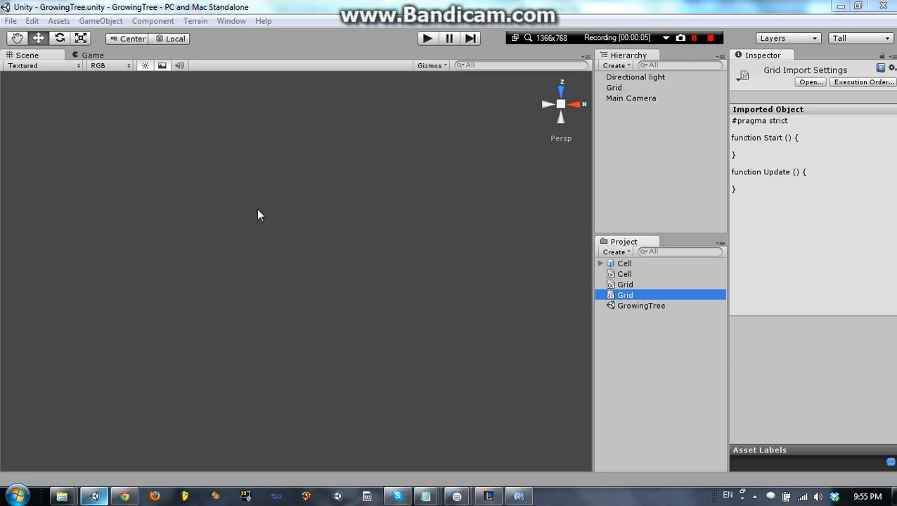
pyautogui.moveTo(700, 207)
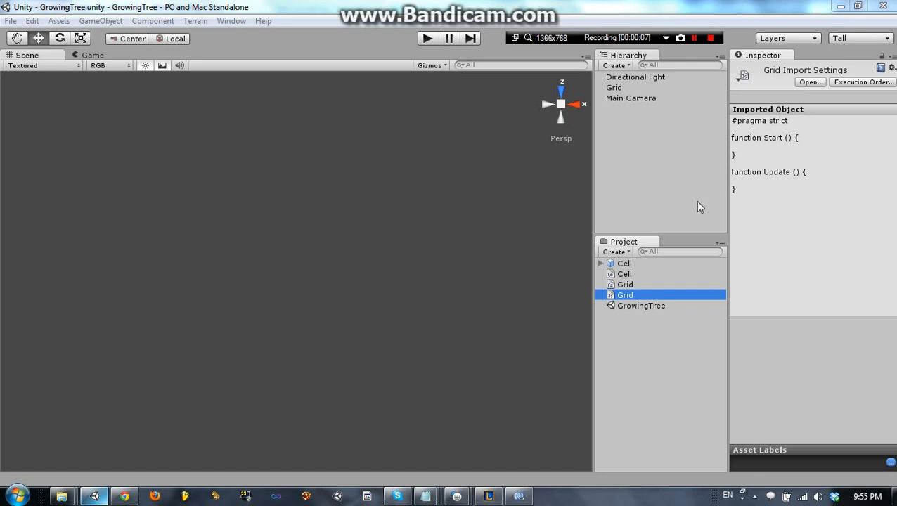
# Step: Open the Grid script from the Project panel in MonoDevelop
pyautogui.click(626, 284)
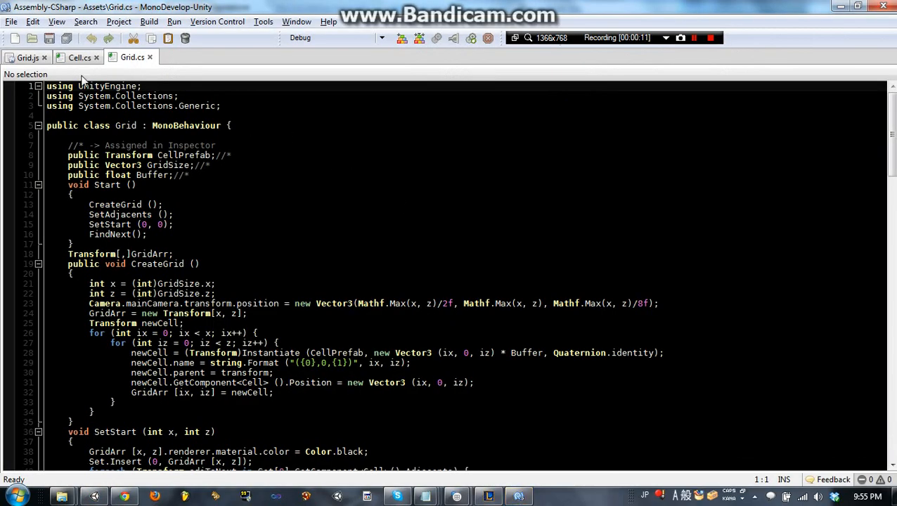
# Step: Scroll through Grid.cs's Start and CreateGrid code, glancing at the empty Grid.js file
pyautogui.scroll(-3)
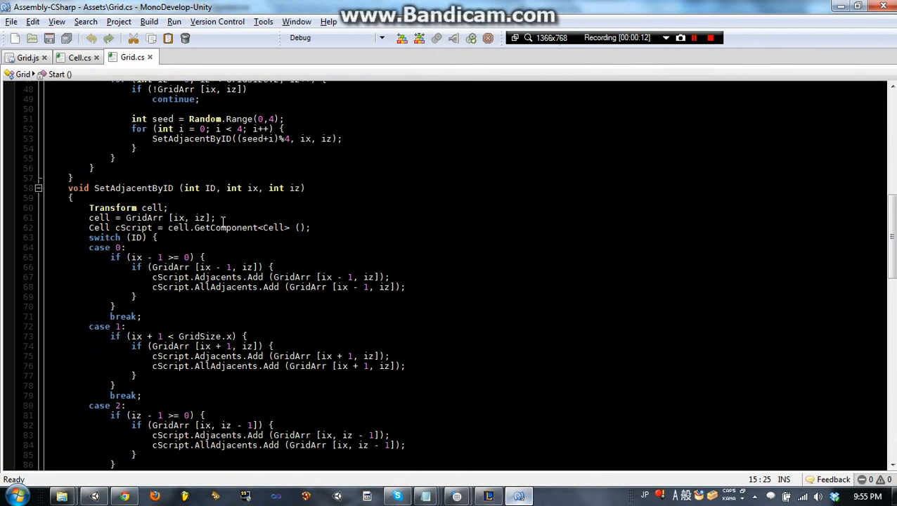
pyautogui.scroll(-3)
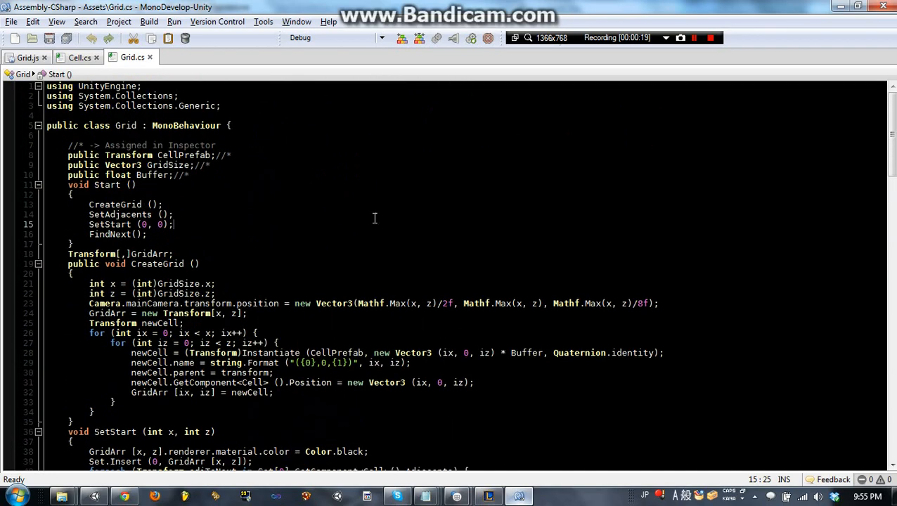
pyautogui.scroll(-3)
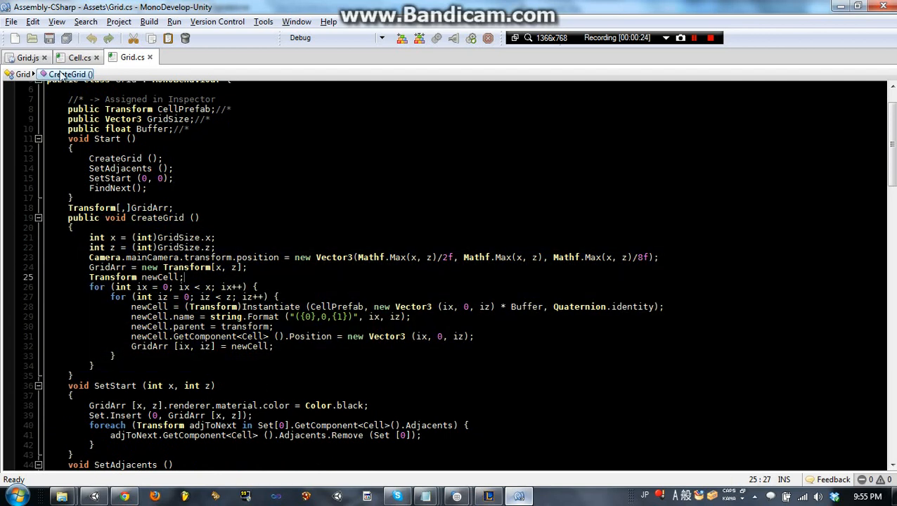
pyautogui.click(19, 57)
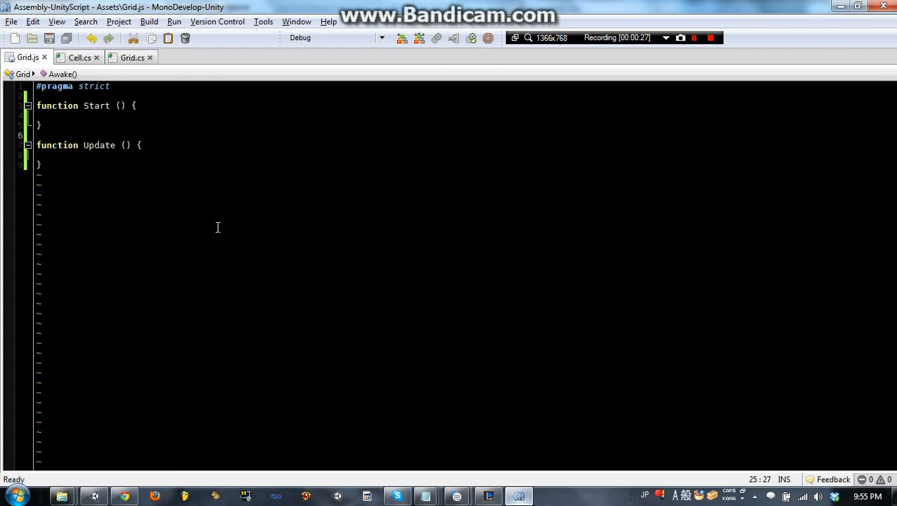
pyautogui.click(132, 56)
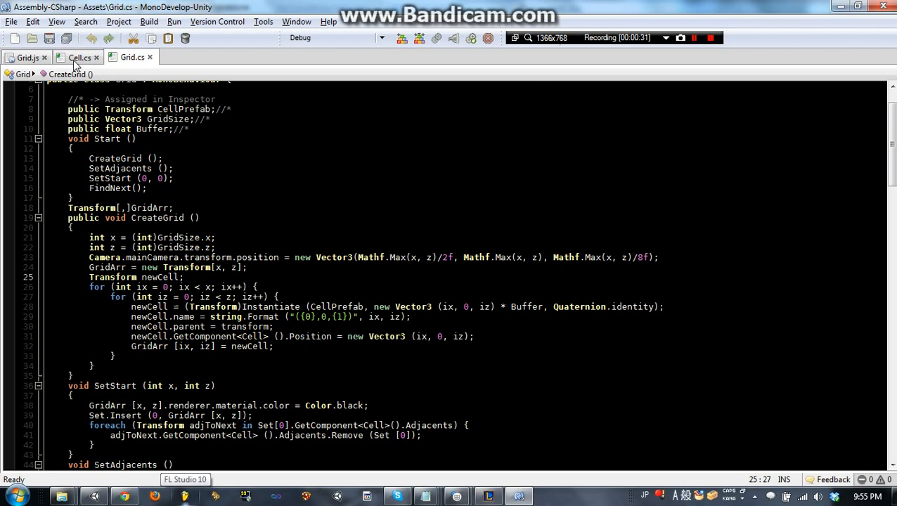
pyautogui.moveTo(78, 57)
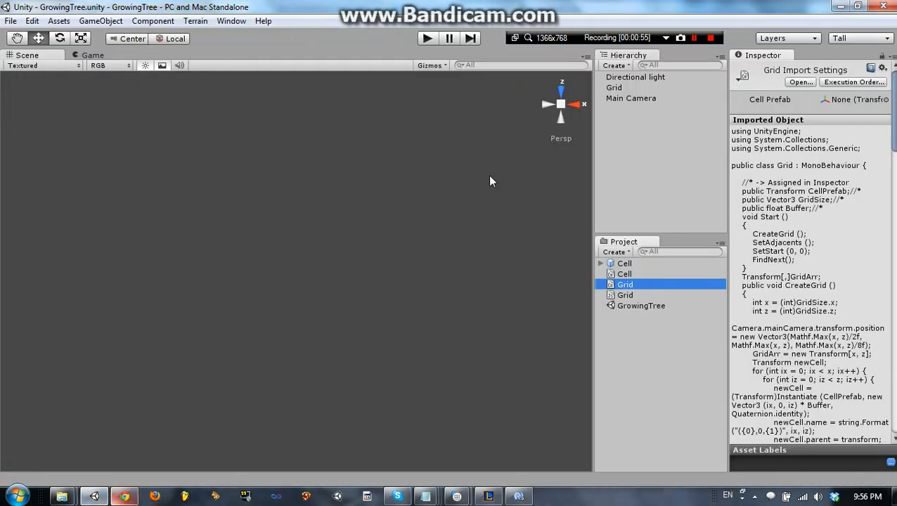
# Step: Select the Grid.js script asset in the Project panel
pyautogui.click(626, 295)
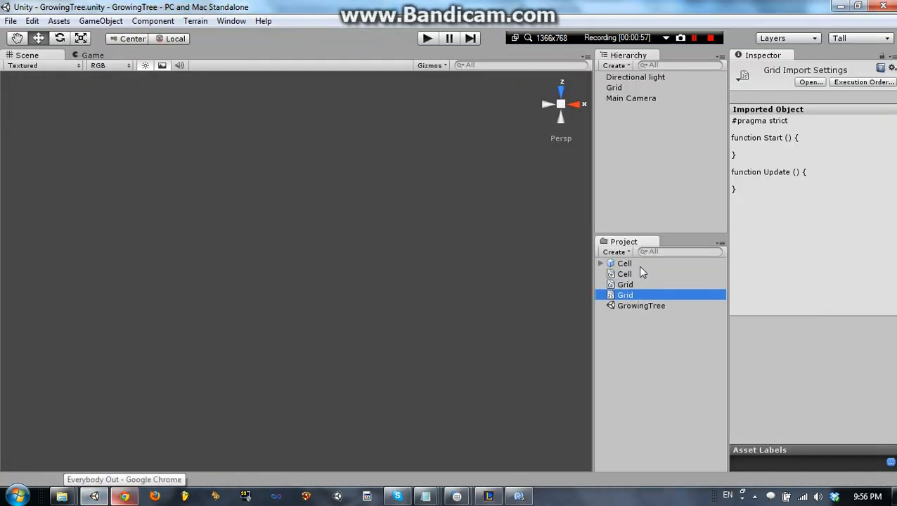
pyautogui.moveTo(658, 298)
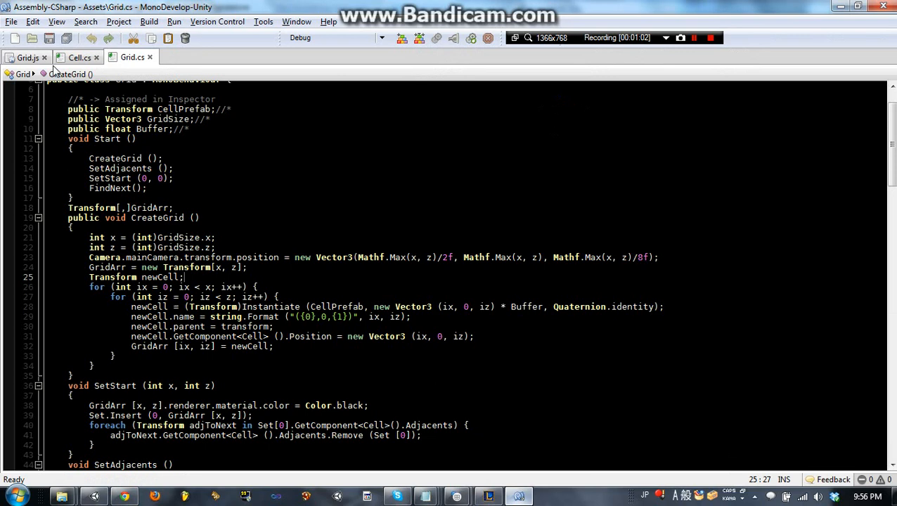
# Step: Add a '#pragma downcast' line beneath '#pragma strict' in Grid.js
pyautogui.click(28, 57)
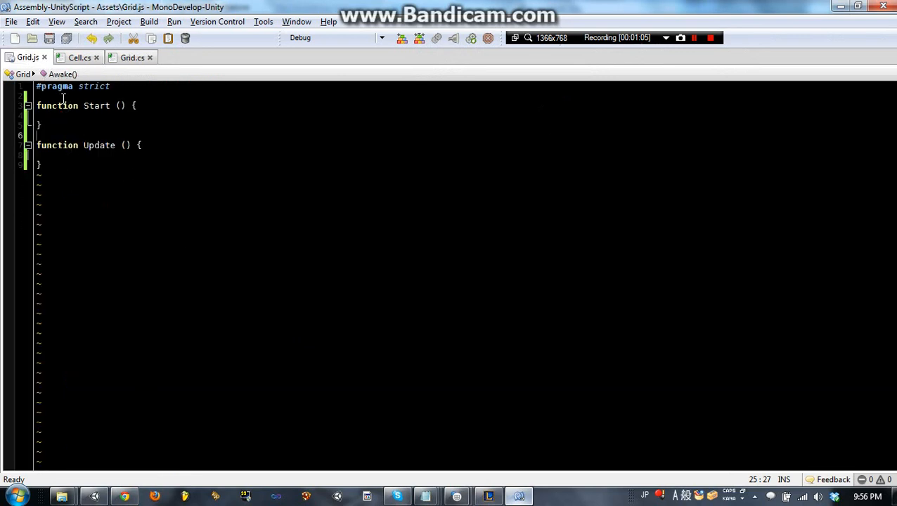
pyautogui.click(109, 86)
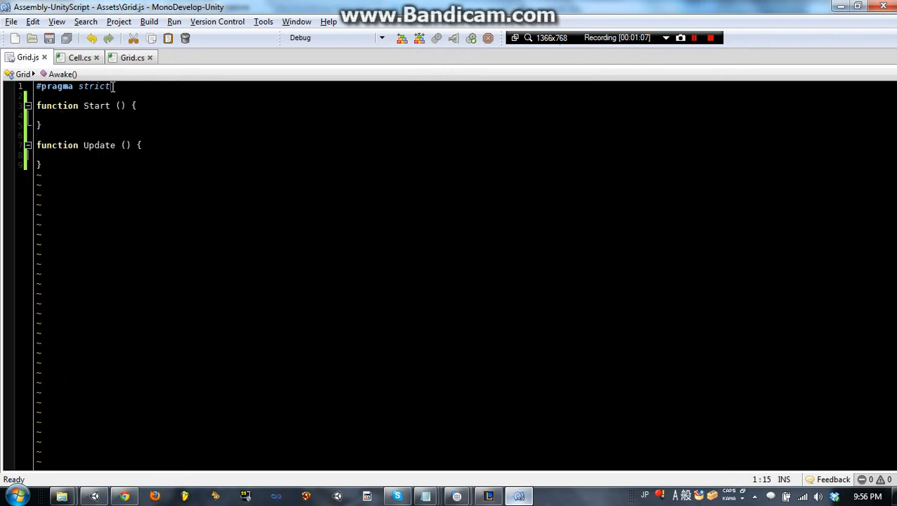
pyautogui.write('#prga')
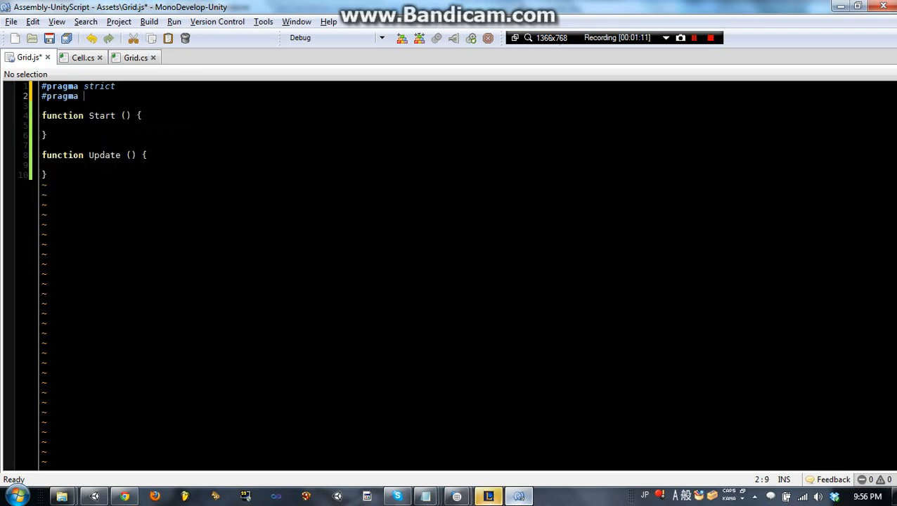
pyautogui.write('downcast')
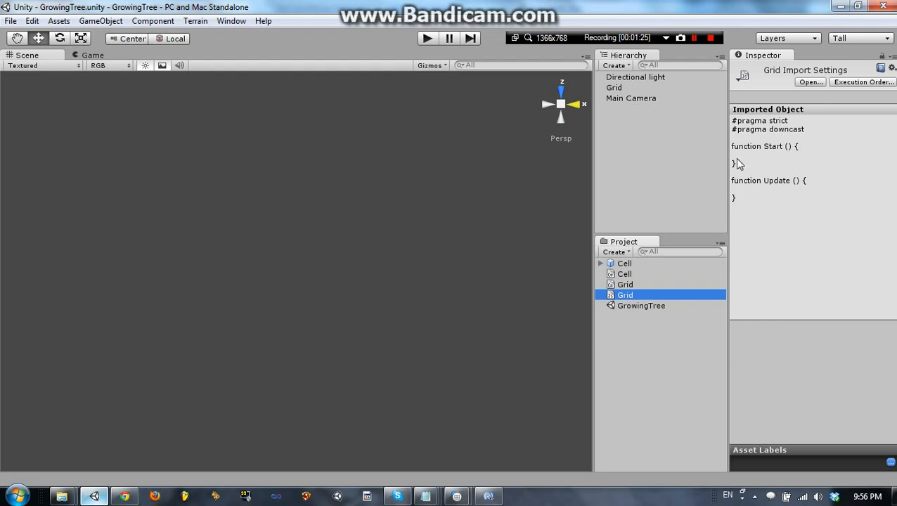
pyautogui.moveTo(765, 118)
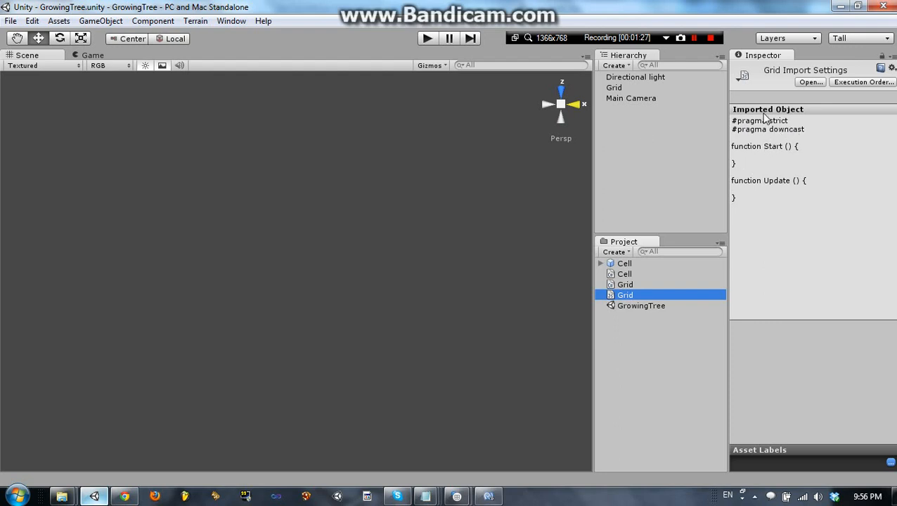
pyautogui.moveTo(790, 137)
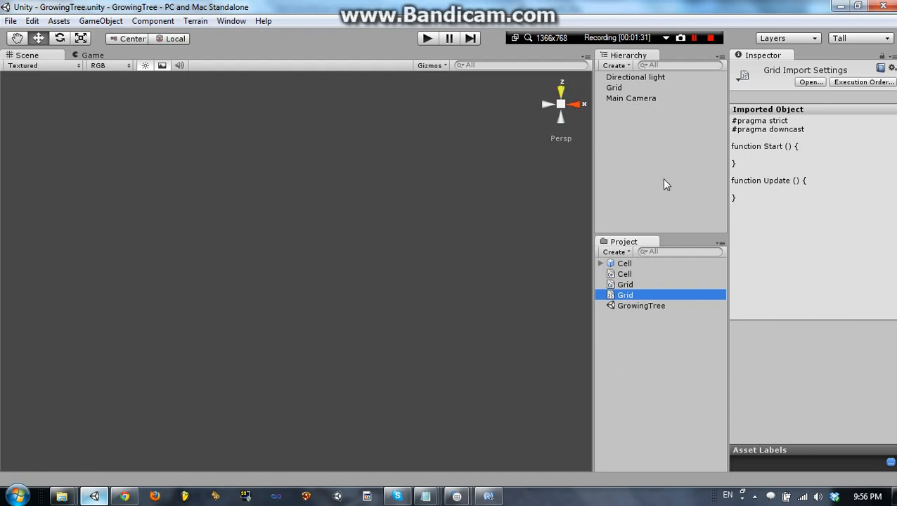
pyautogui.moveTo(411, 124)
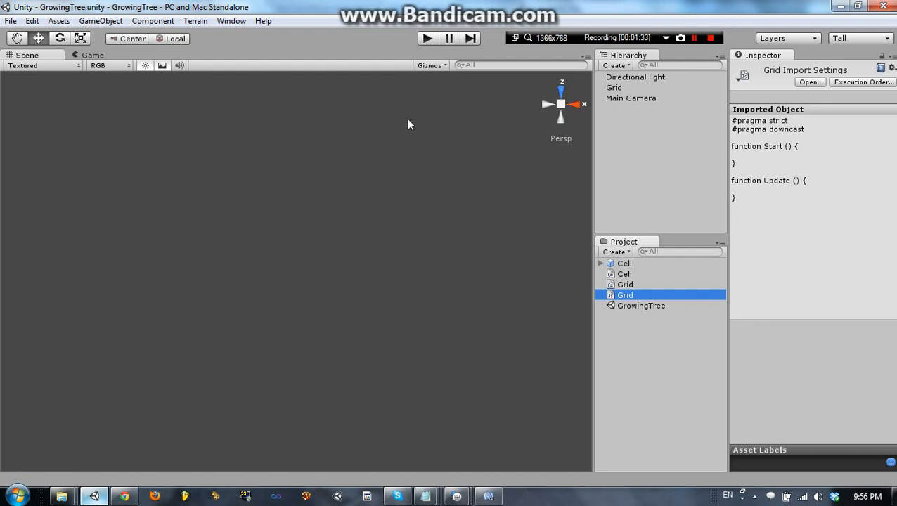
pyautogui.moveTo(407, 304)
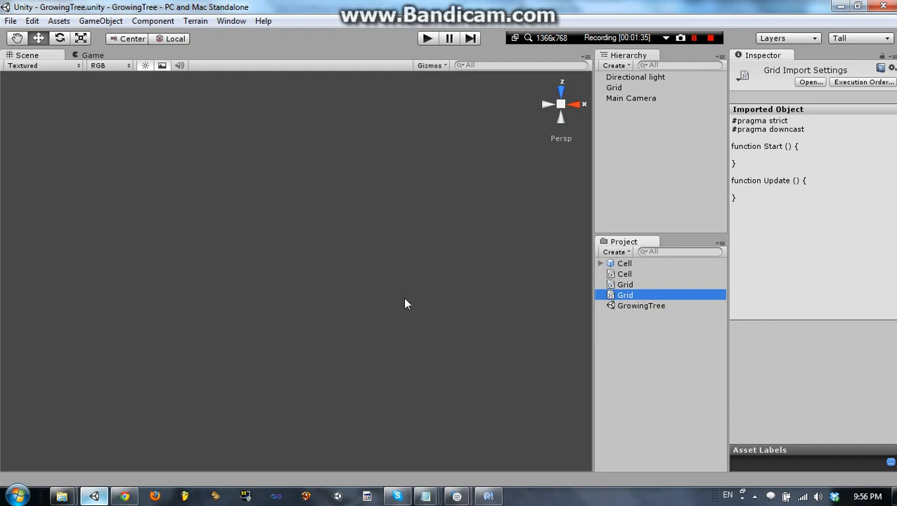
pyautogui.moveTo(529, 400)
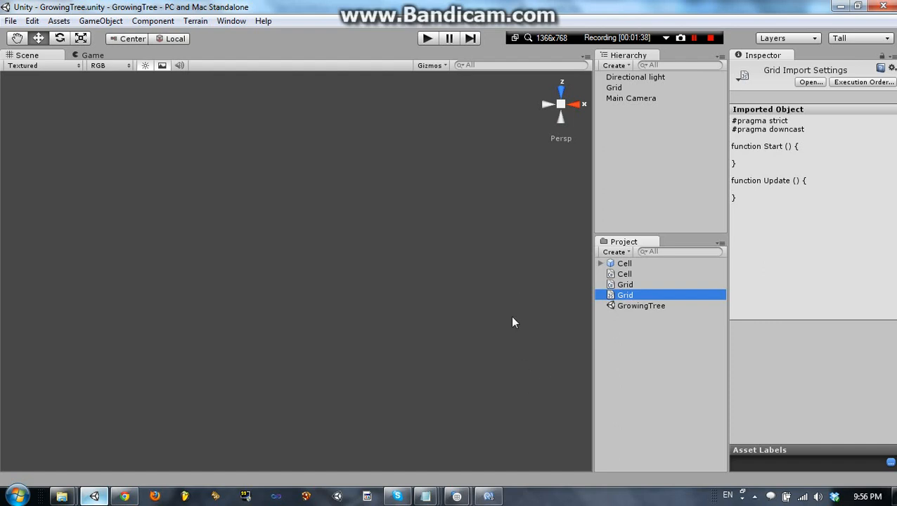
pyautogui.moveTo(771, 133)
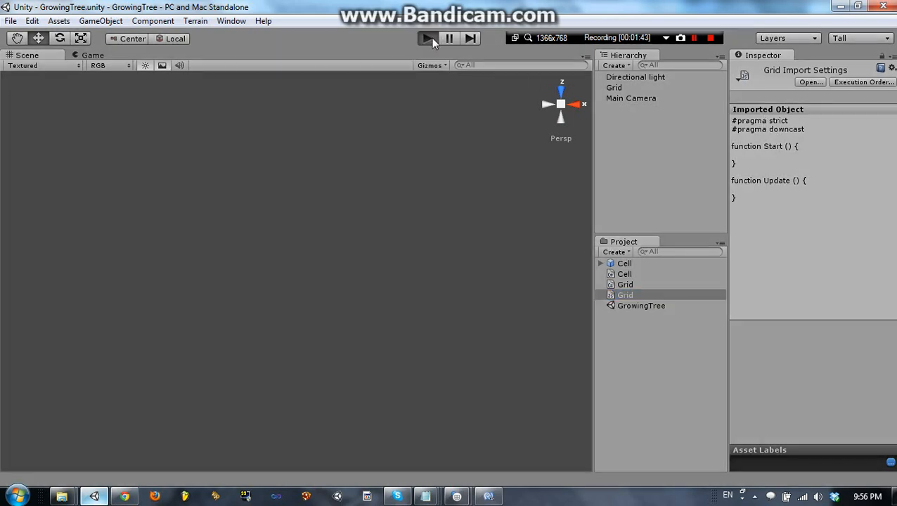
# Step: Run the scene and inspect Grid's two Grid script components, collapsing the first
pyautogui.click(427, 38)
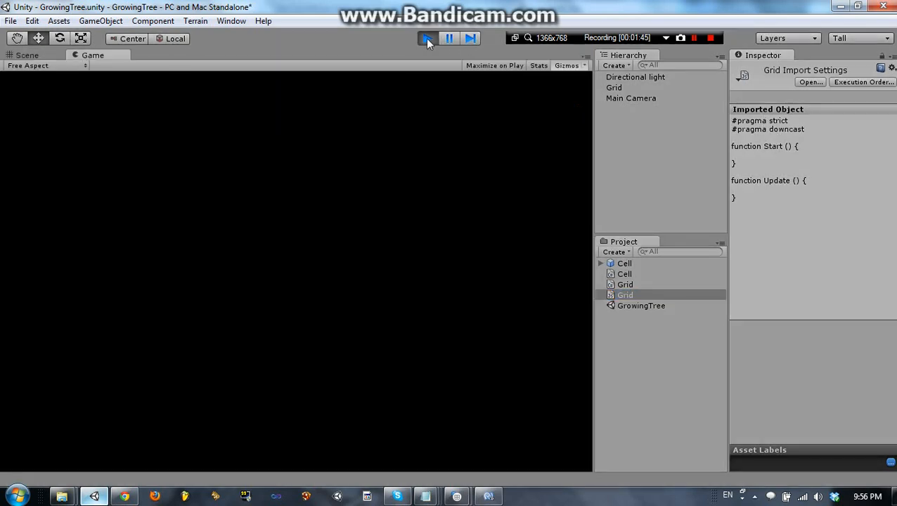
pyautogui.click(613, 87)
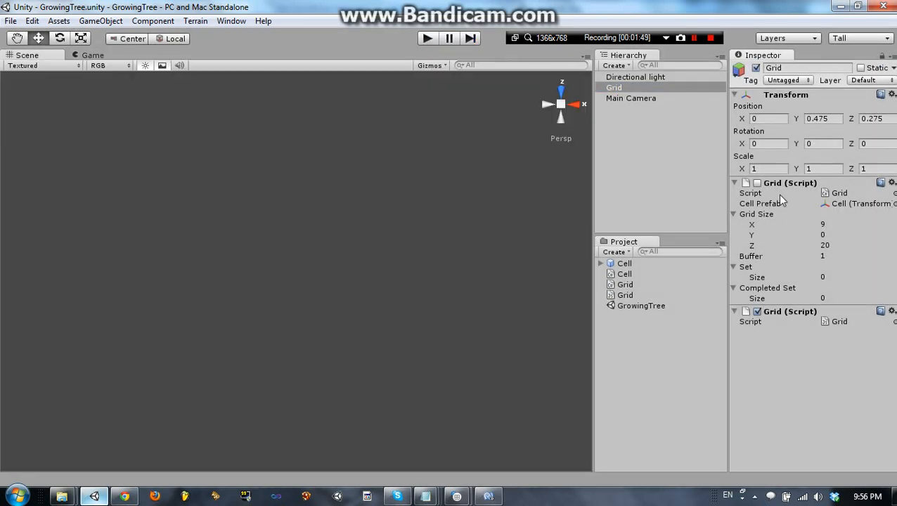
pyautogui.click(735, 183)
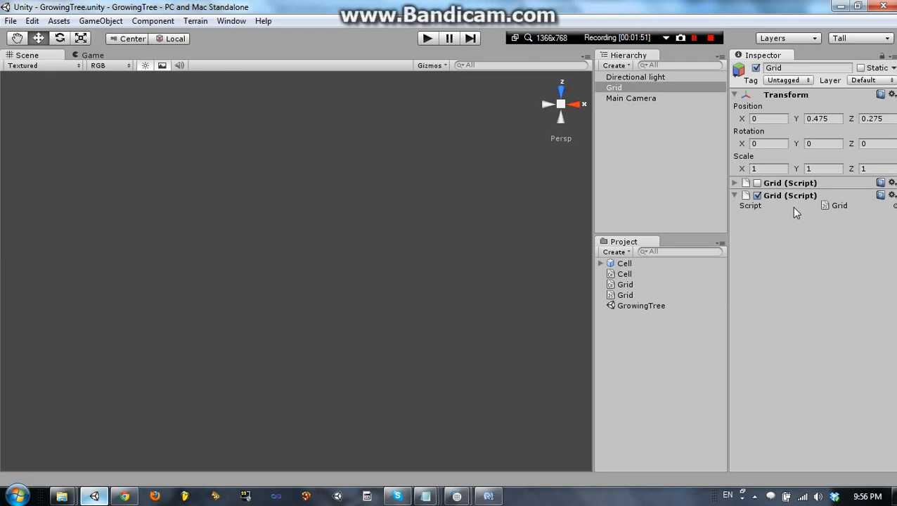
pyautogui.moveTo(818, 233)
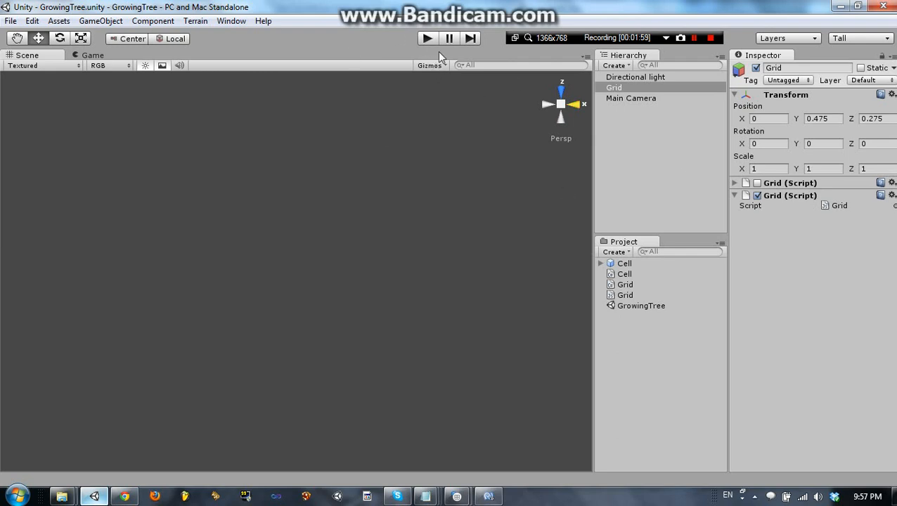
pyautogui.click(757, 196)
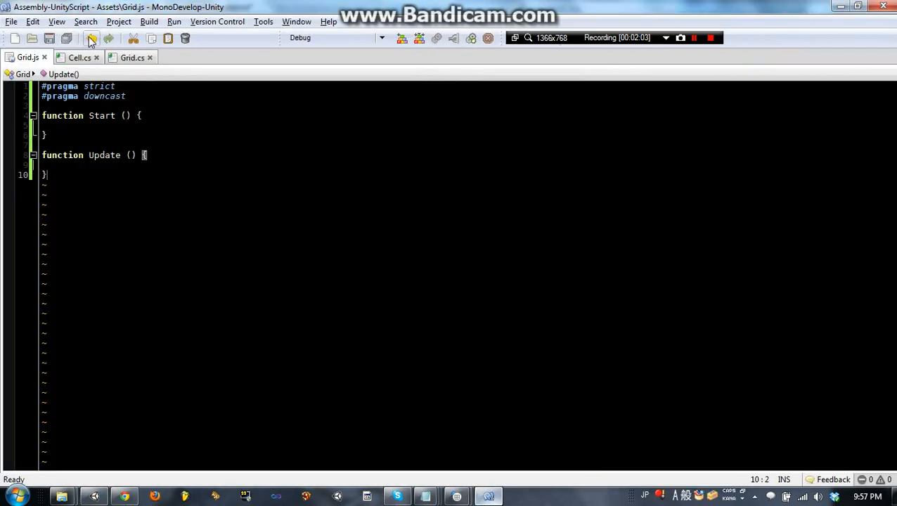
# Step: Comment out a line in Grid.cs with '//'
pyautogui.click(131, 56)
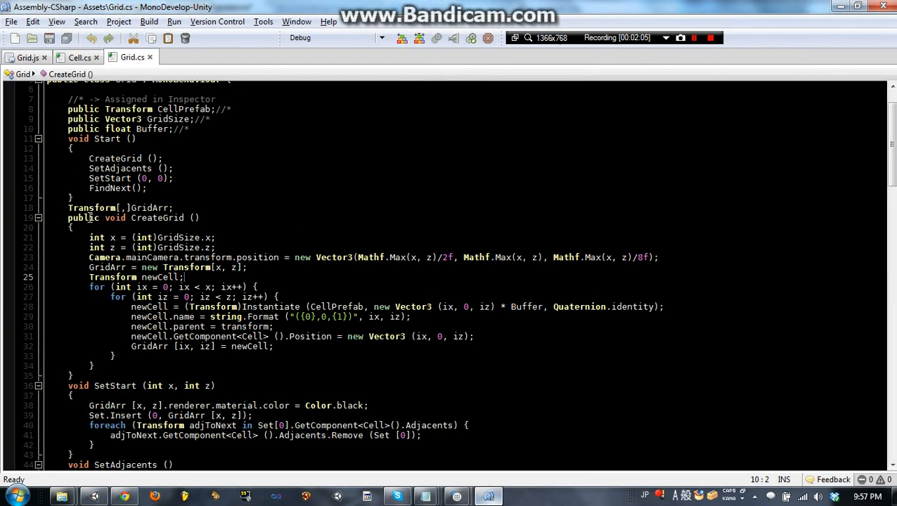
pyautogui.write('//')
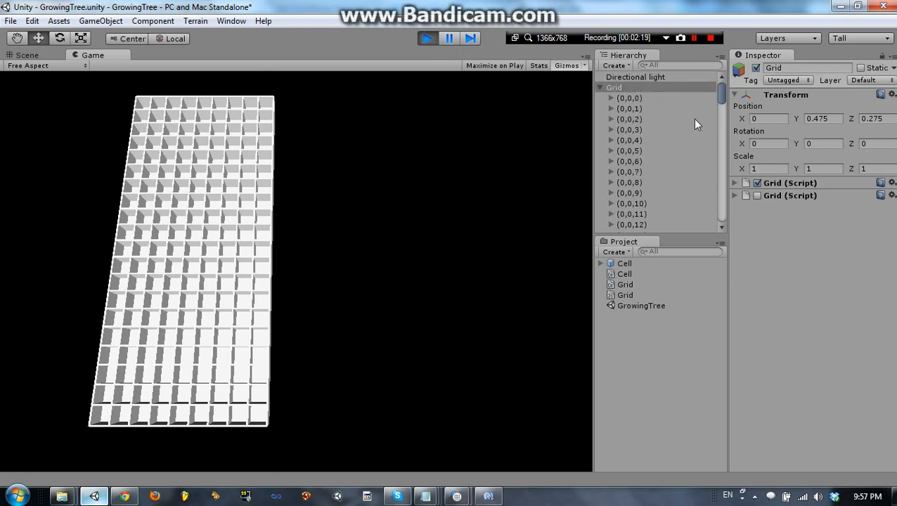
# Step: Exit play mode and edit the Grid script's Grid Size fields in the Inspector
pyautogui.click(734, 183)
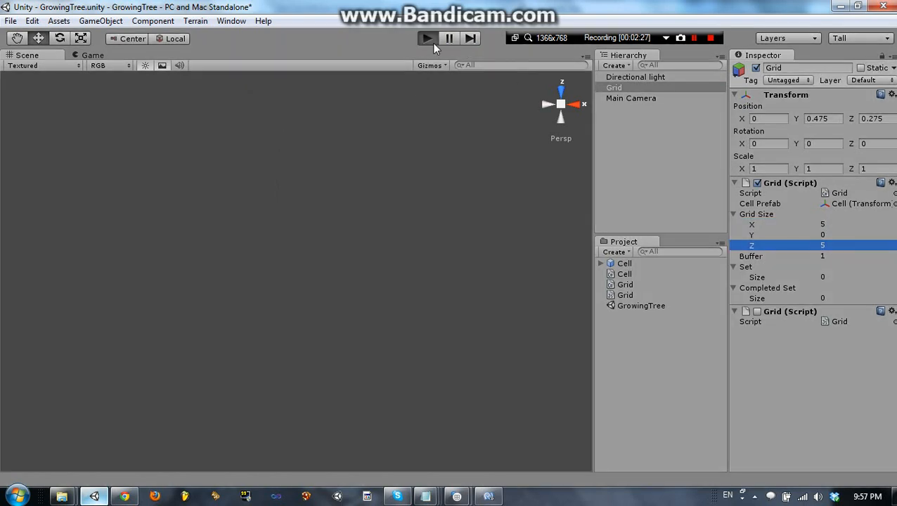
pyautogui.click(428, 40)
pyautogui.write('0')
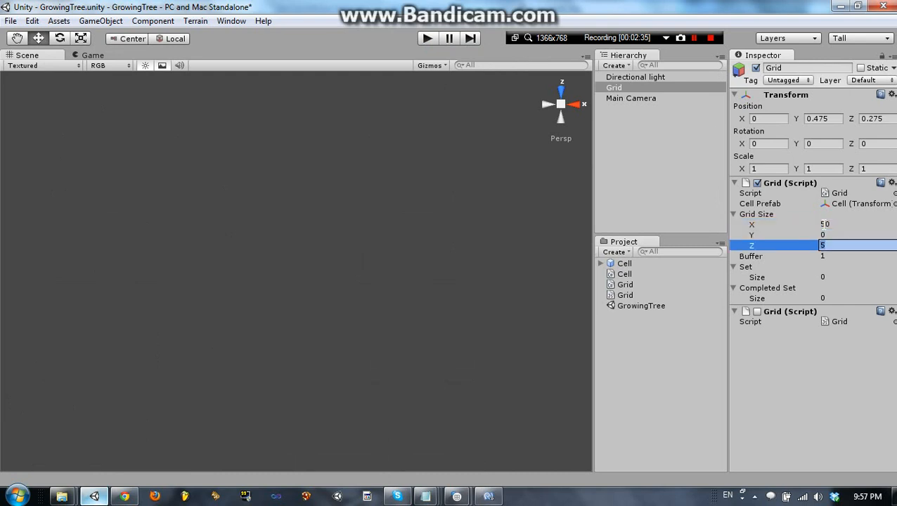
pyautogui.write('3')
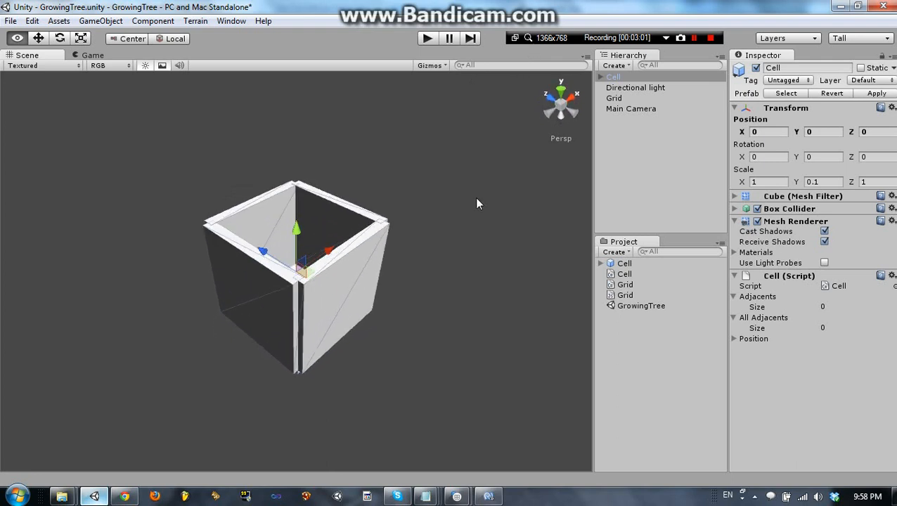
# Step: Examine Cell's X+ wall piece, then delete the whole Cell object from the scene
pyautogui.click(599, 76)
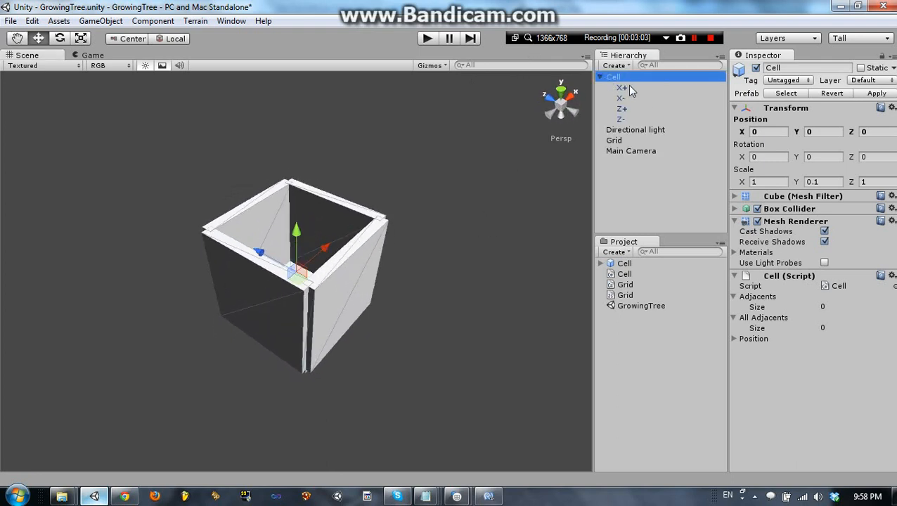
pyautogui.click(621, 87)
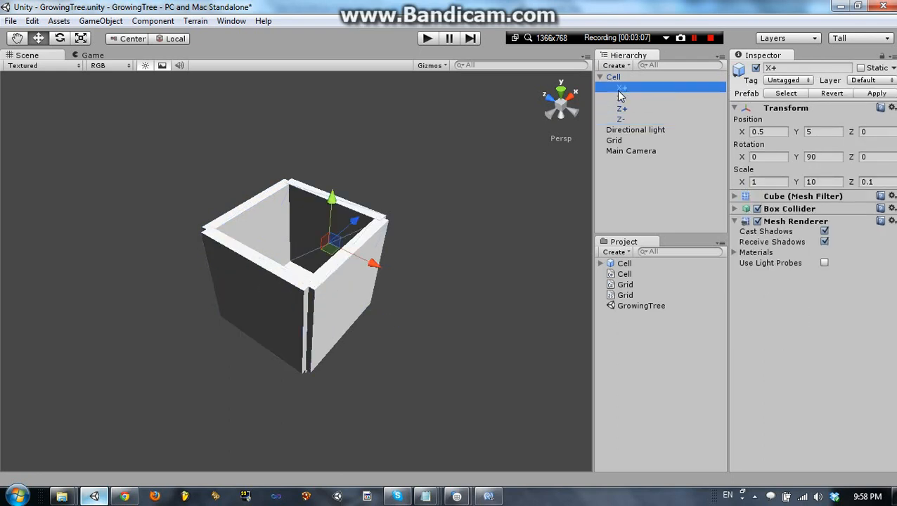
pyautogui.click(613, 76)
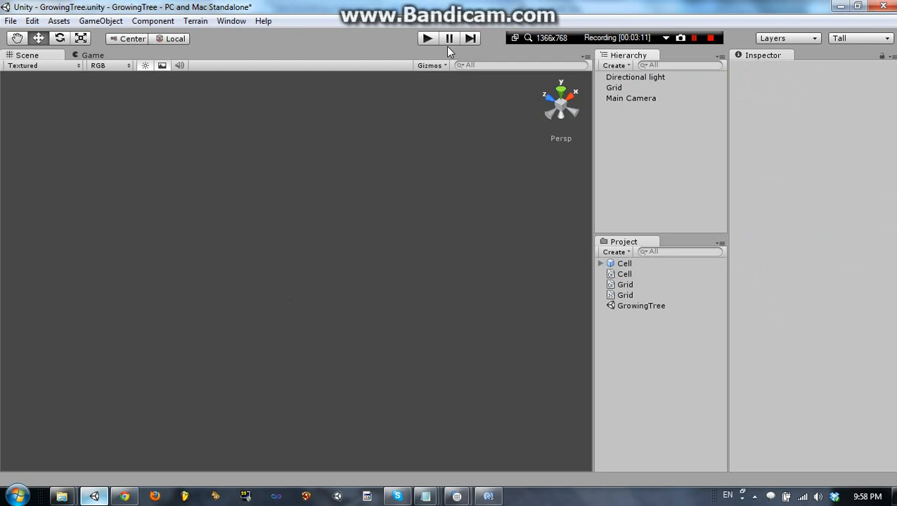
# Step: Create a cube at the origin and flatten its Y scale to 0.1
pyautogui.click(101, 21)
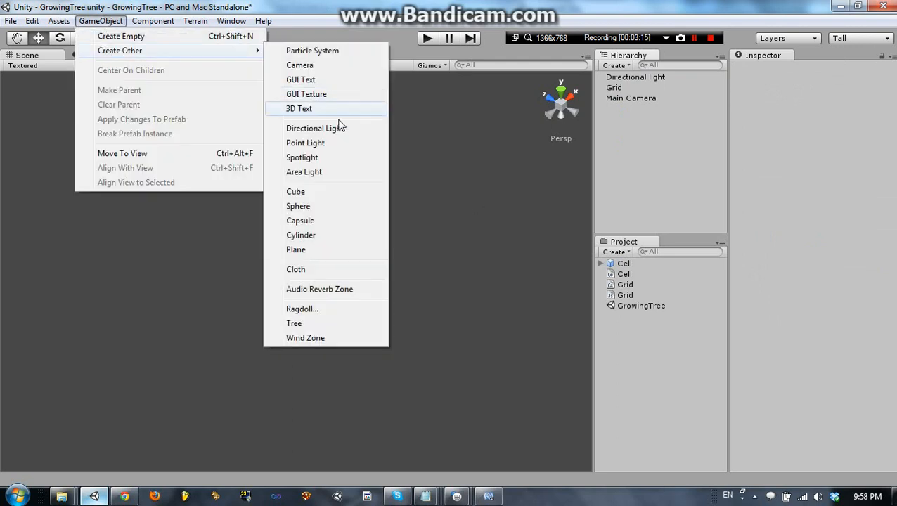
pyautogui.click(295, 191)
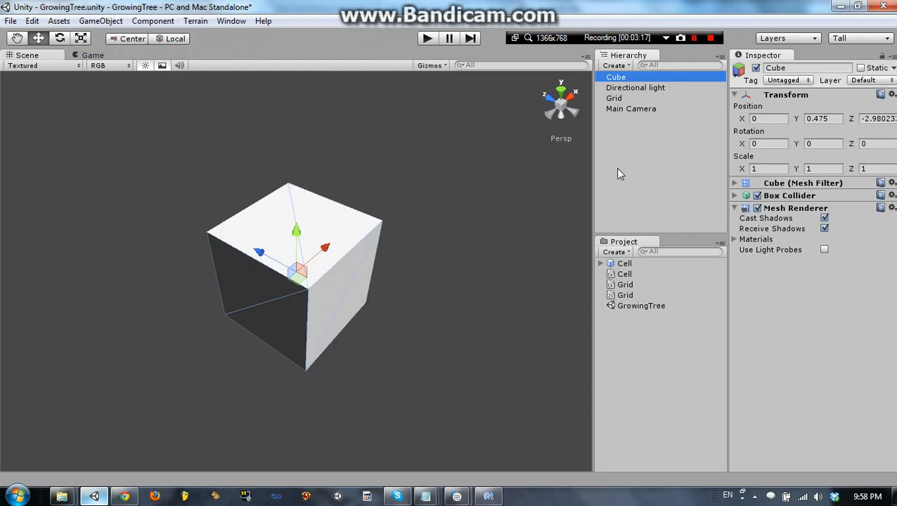
pyautogui.moveTo(805, 120)
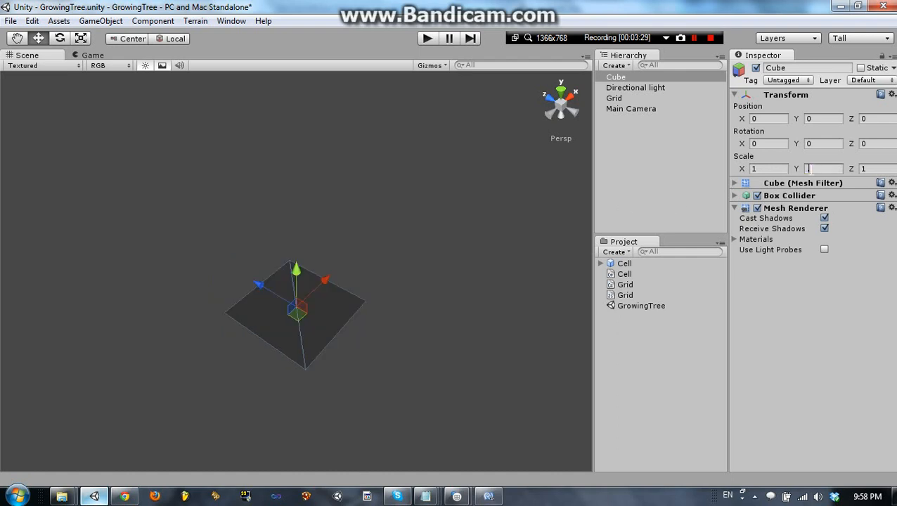
pyautogui.write('.1')
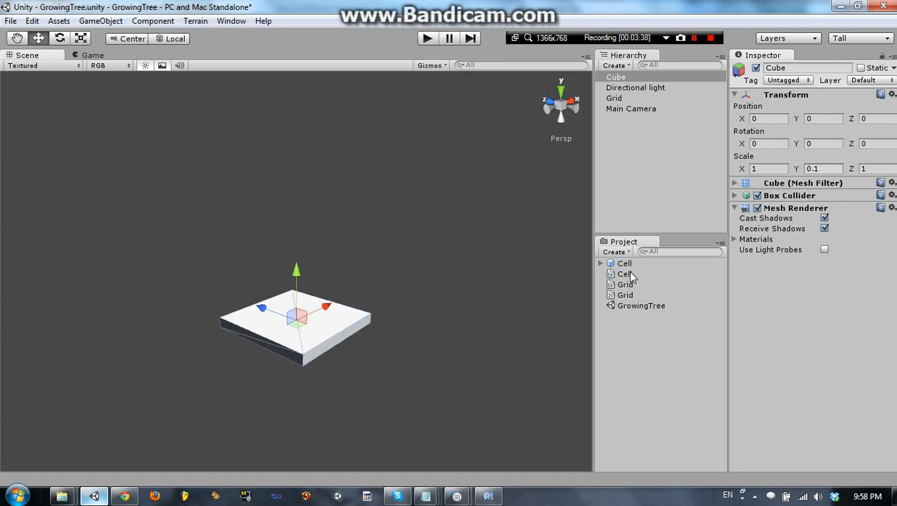
# Step: Rename the old Cell prefab to CellOld and create a new empty prefab named Cell
pyautogui.click(623, 262)
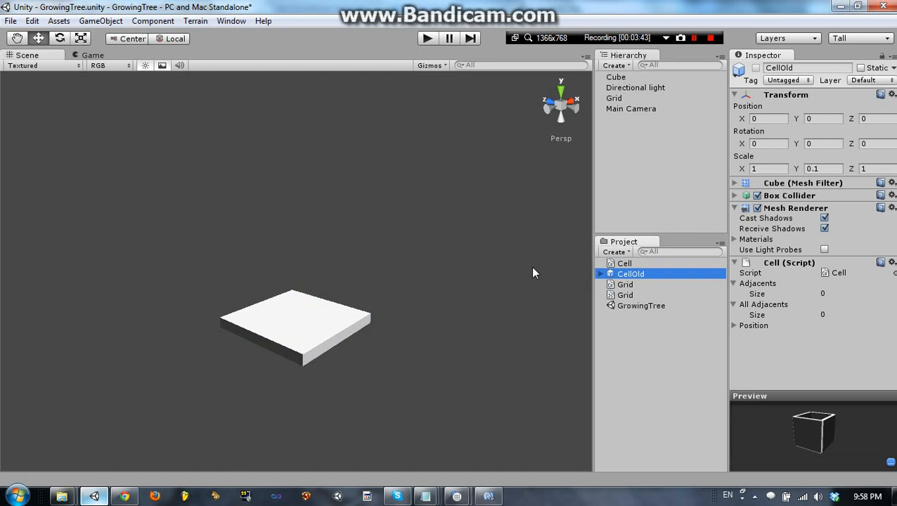
pyautogui.click(613, 76)
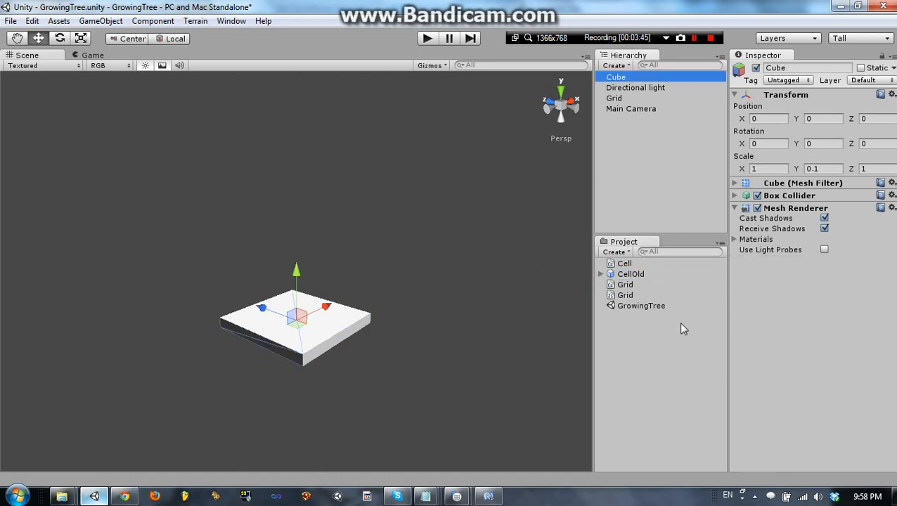
pyautogui.click(613, 252)
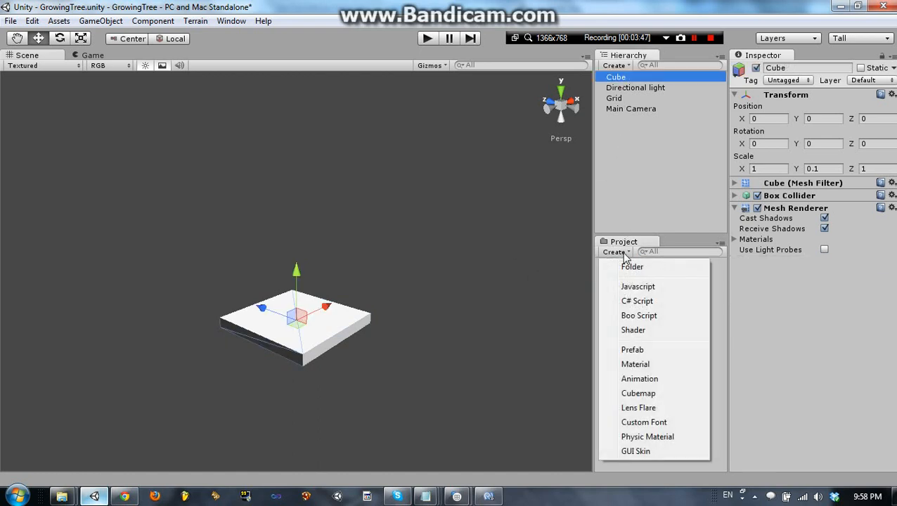
pyautogui.moveTo(634, 349)
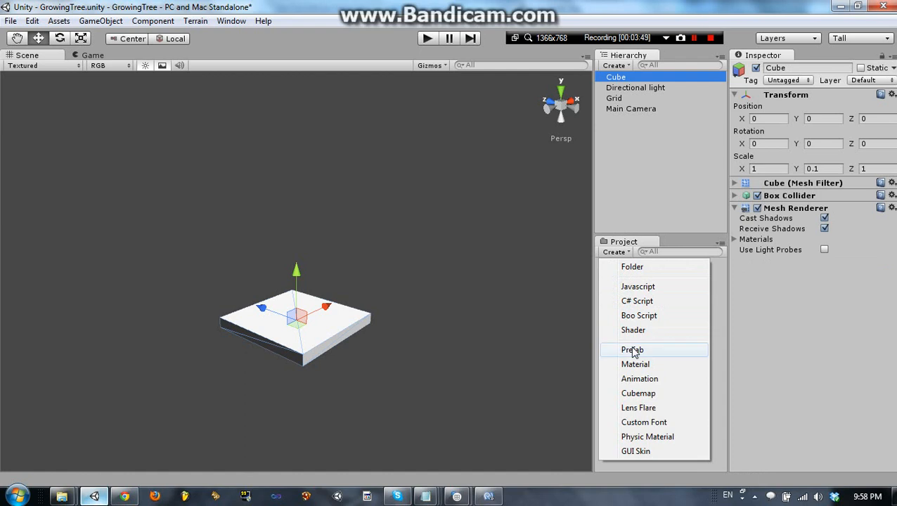
pyautogui.click(633, 349)
pyautogui.write('Cell')
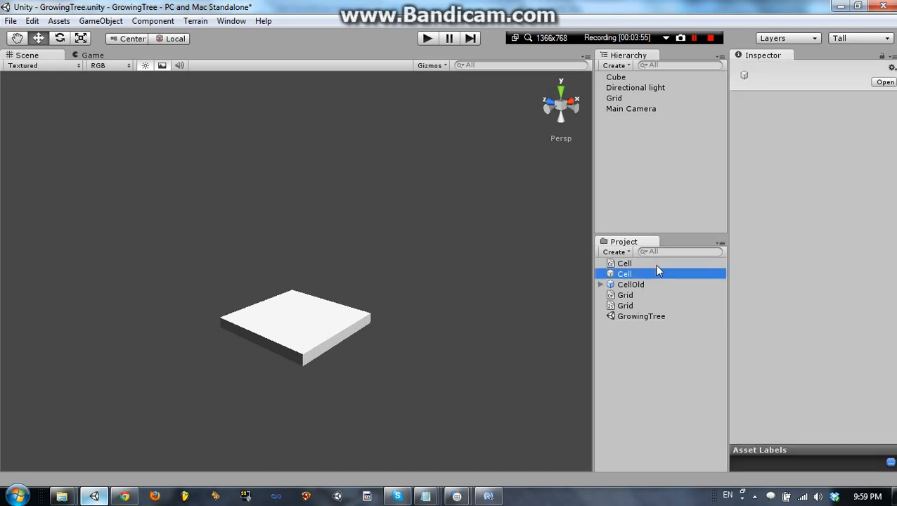
# Step: Store the flat slab Cube in the new Cell prefab from the Hierarchy
pyautogui.click(625, 263)
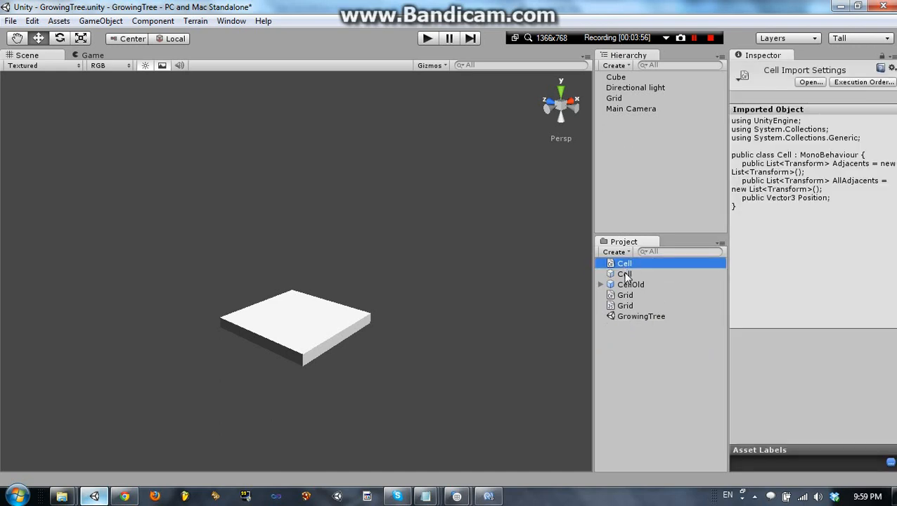
pyautogui.click(624, 273)
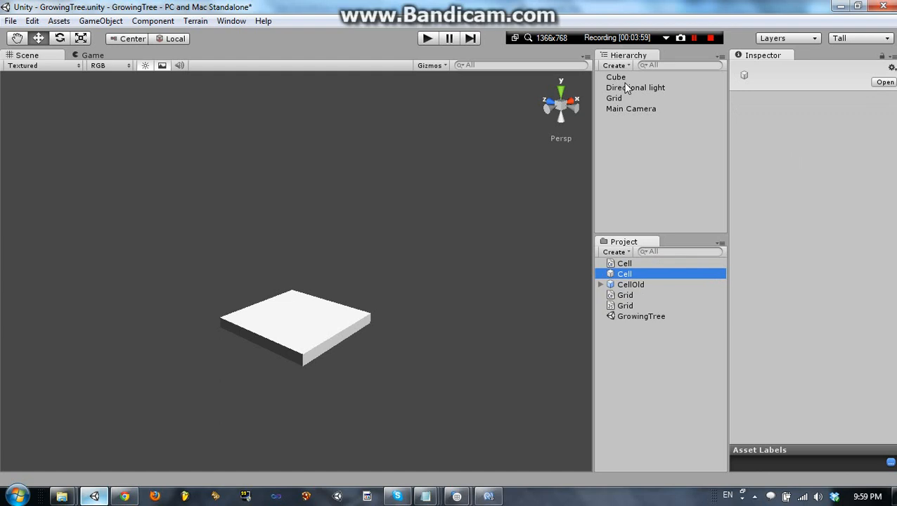
pyautogui.click(616, 76)
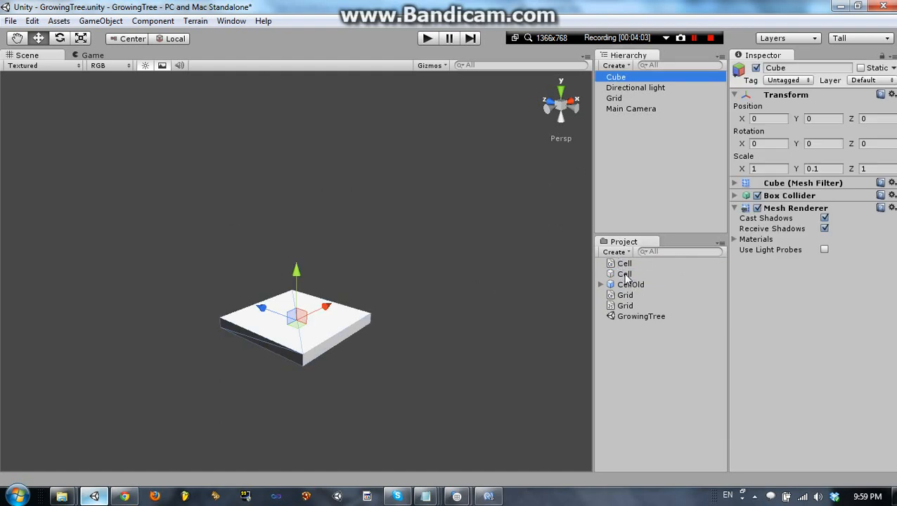
pyautogui.click(625, 273)
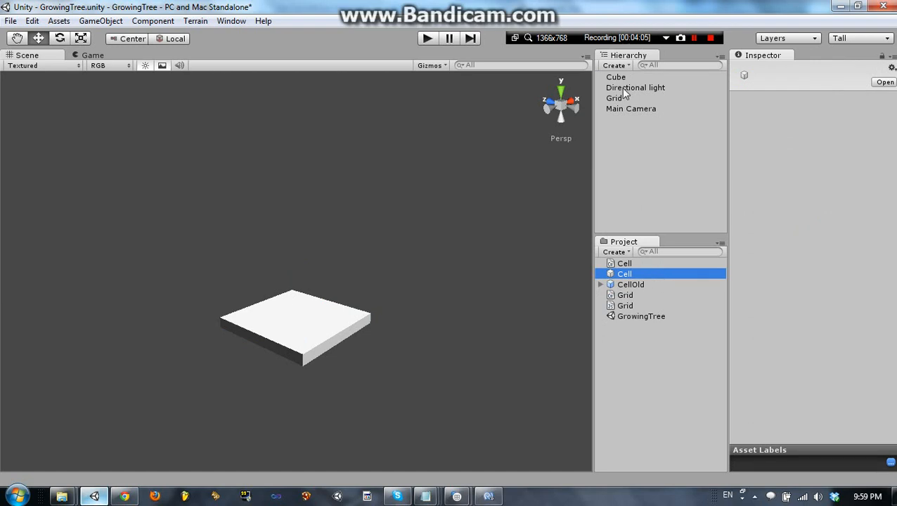
pyautogui.click(615, 76)
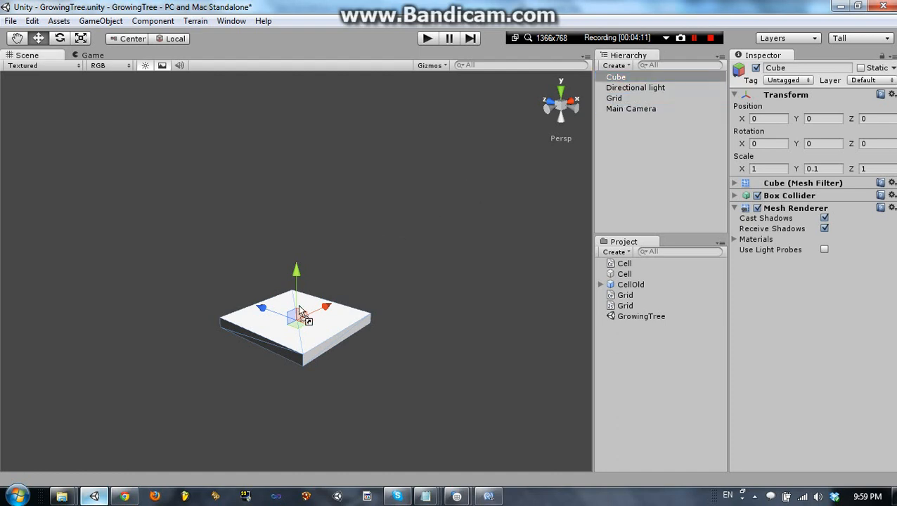
pyautogui.click(625, 273)
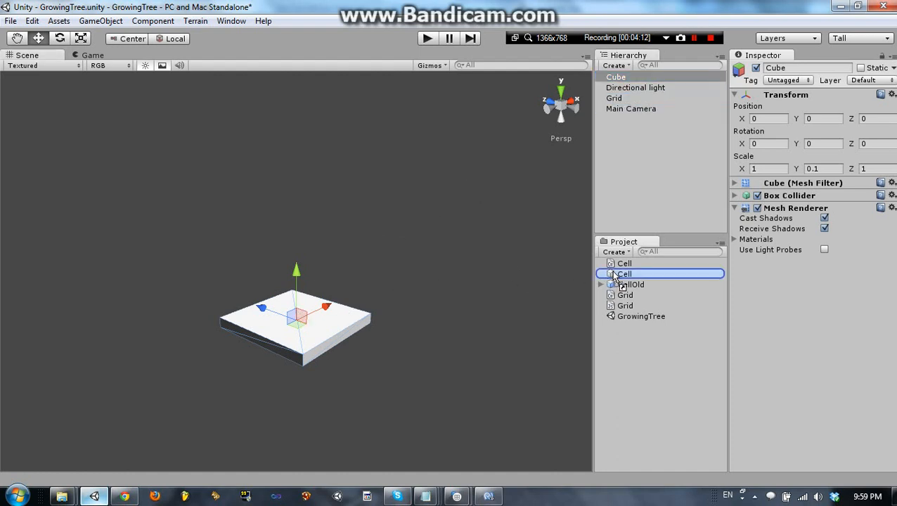
pyautogui.click(613, 76)
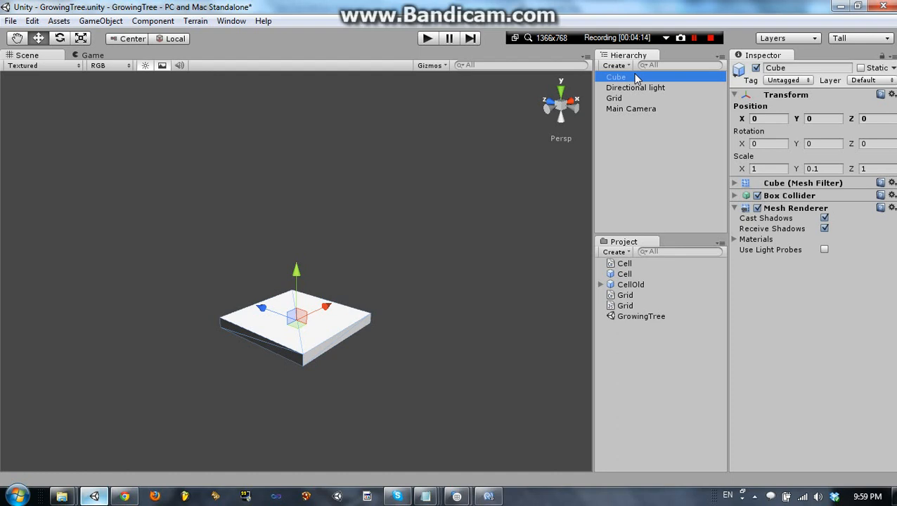
pyautogui.moveTo(627, 93)
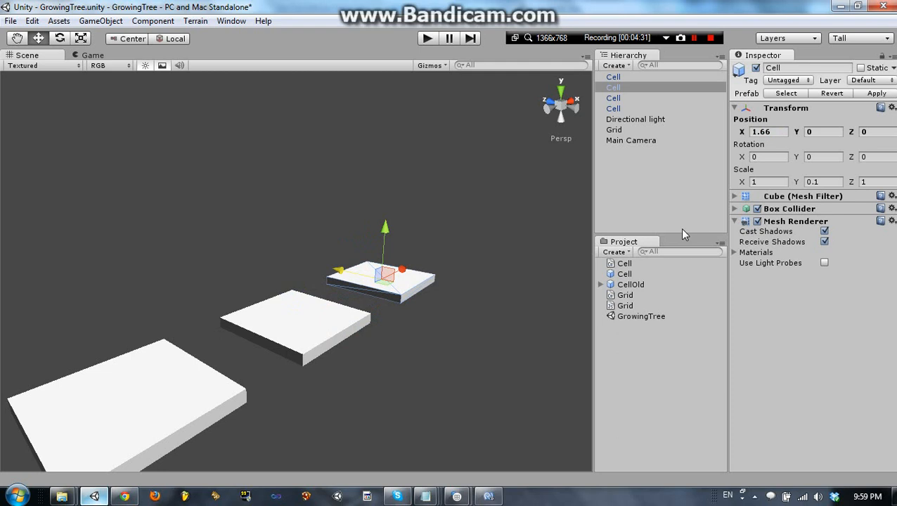
# Step: Check the Cell prefab holds the slab and keep one Cell instance in the scene
pyautogui.click(624, 273)
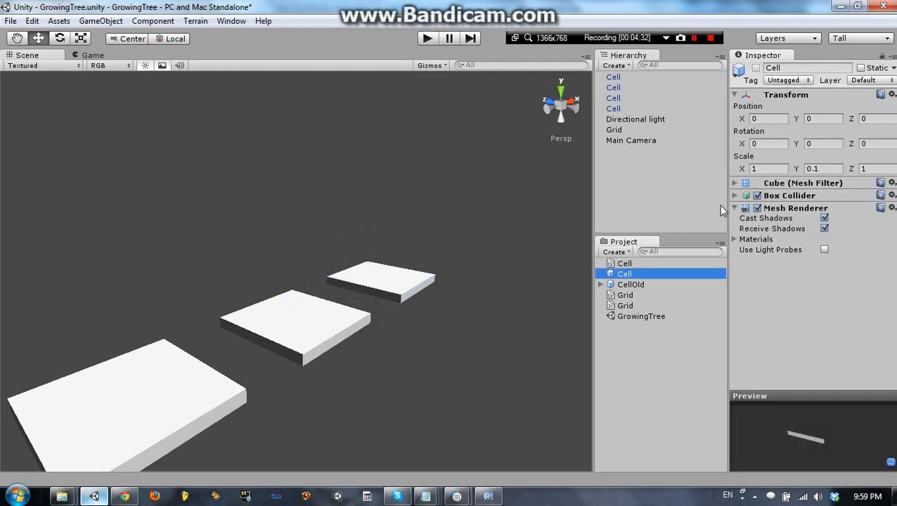
pyautogui.moveTo(669, 181)
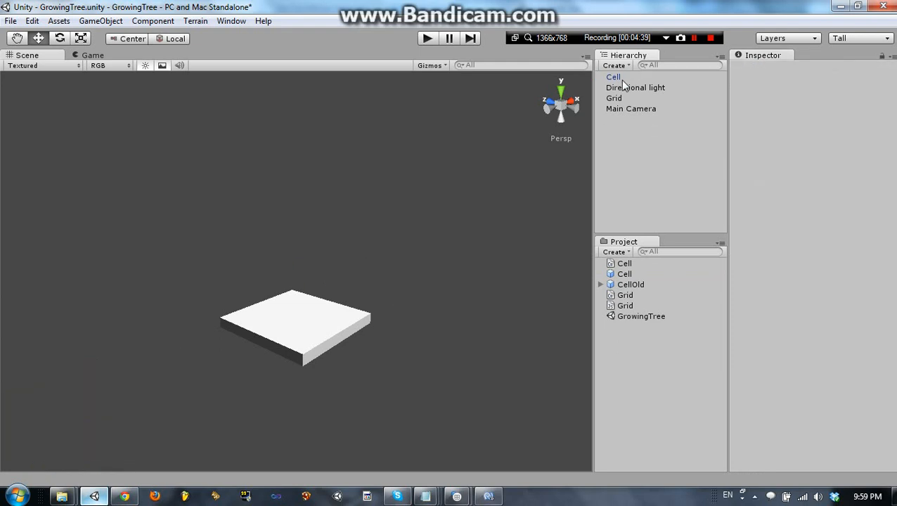
pyautogui.click(616, 76)
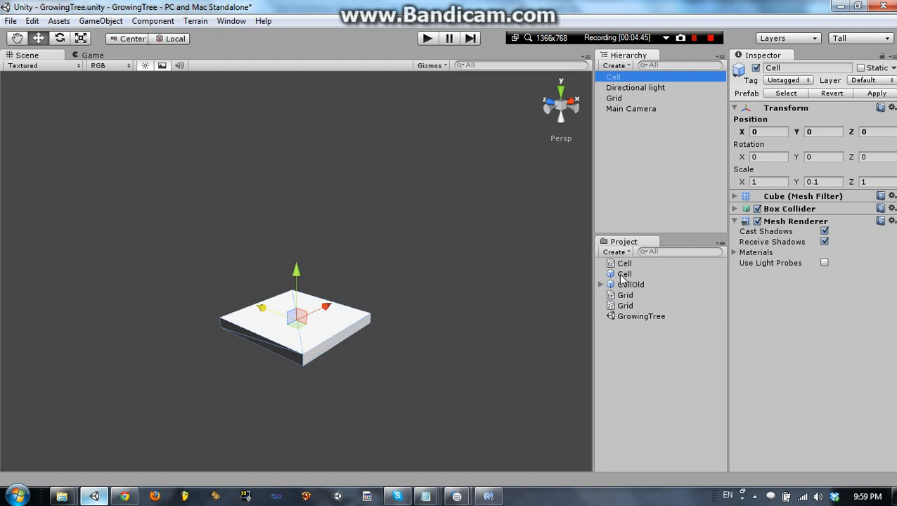
pyautogui.click(625, 273)
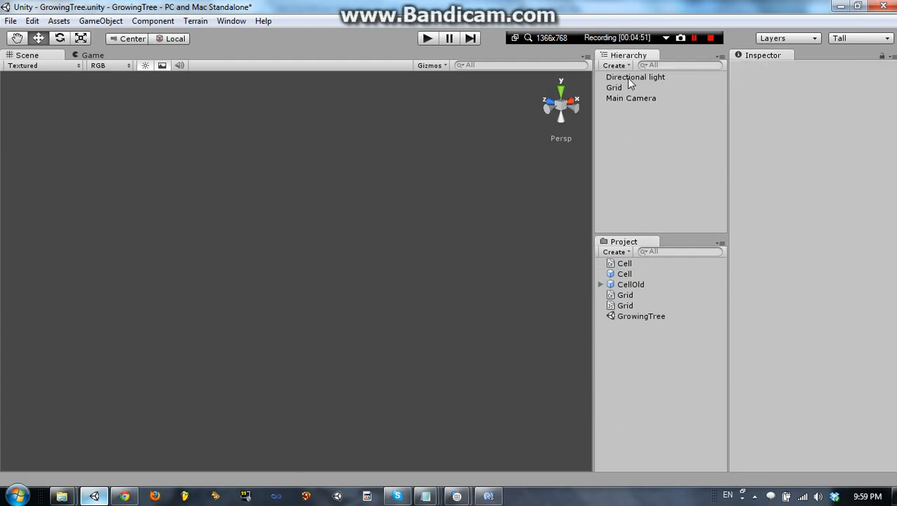
# Step: Open the Grid JavaScript asset from the Project panel in MonoDevelop
pyautogui.click(613, 87)
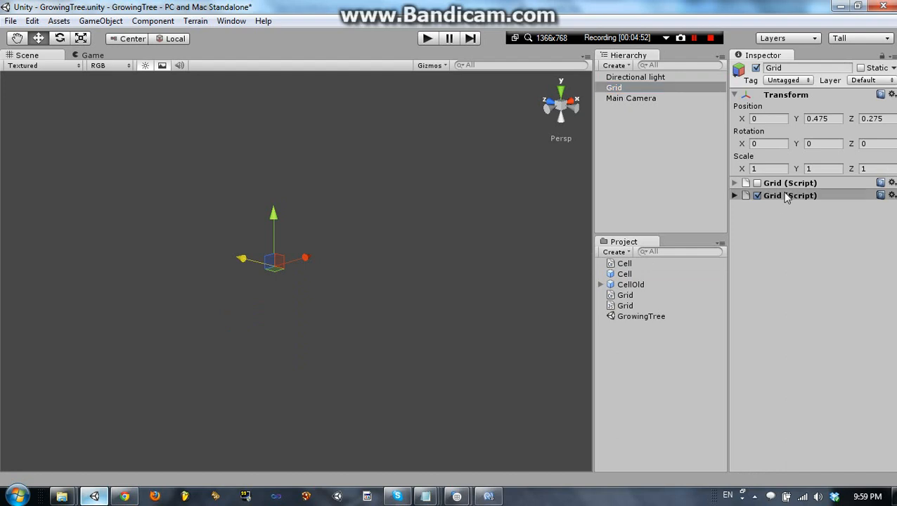
pyautogui.click(736, 196)
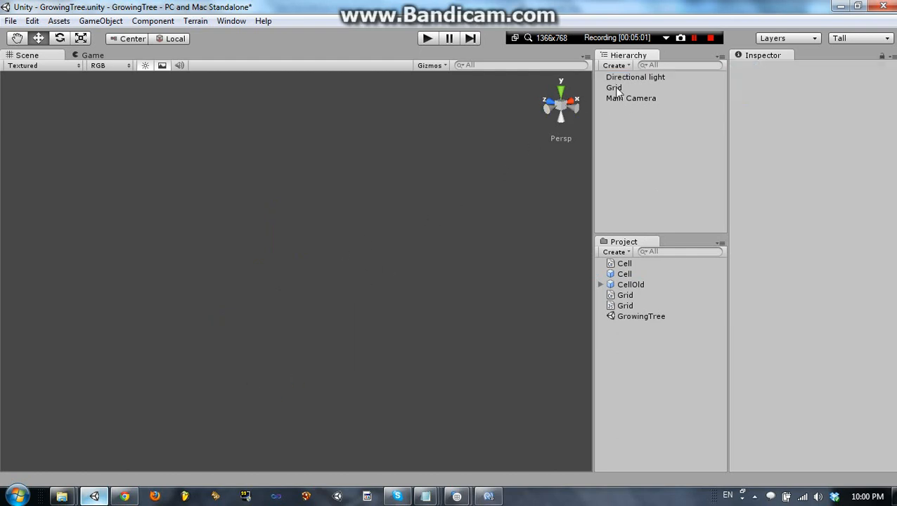
pyautogui.click(626, 305)
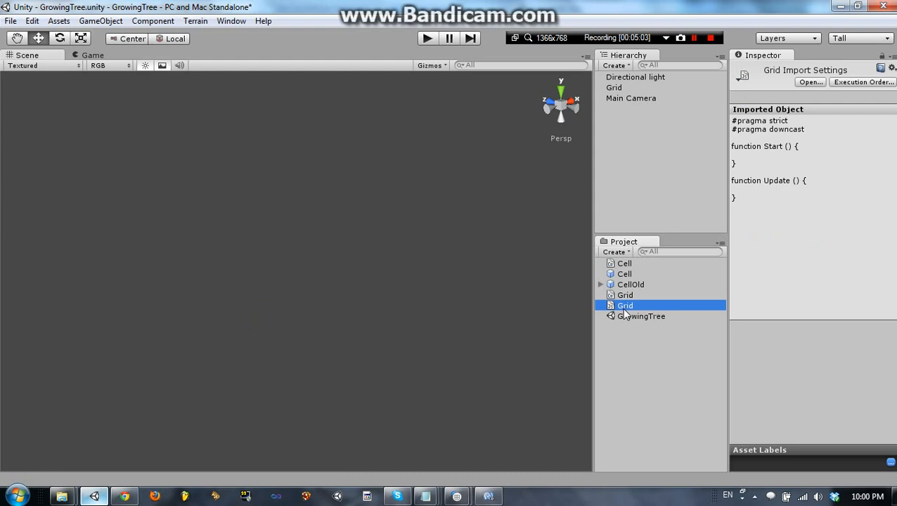
pyautogui.doubleClick(626, 305)
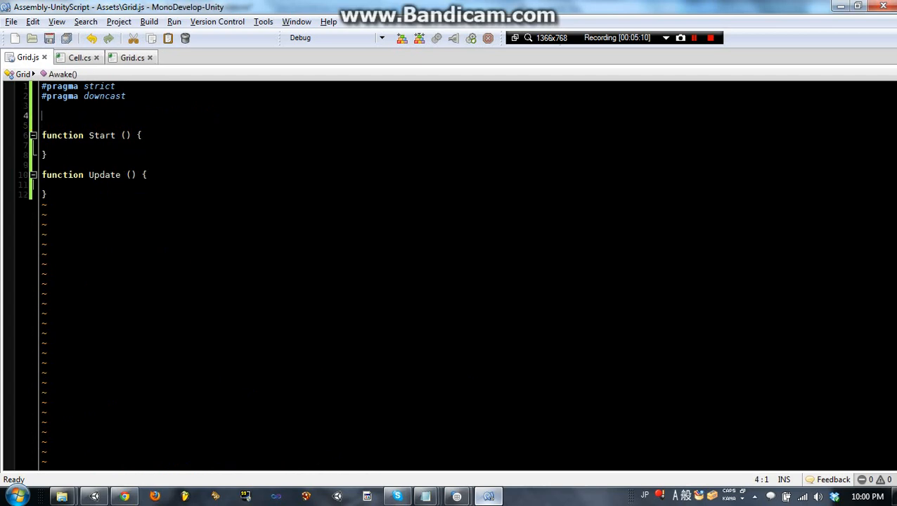
pyautogui.click(130, 56)
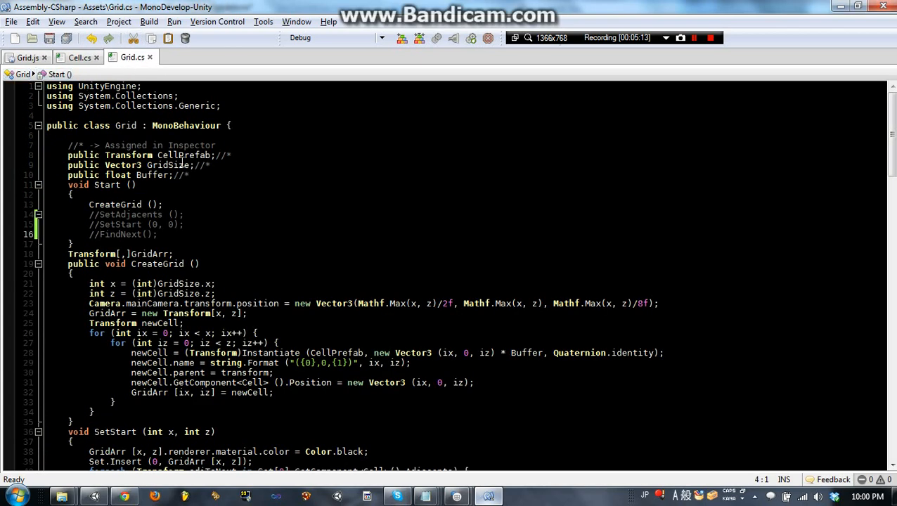
pyautogui.moveTo(68, 154); pyautogui.dragTo(190, 175)
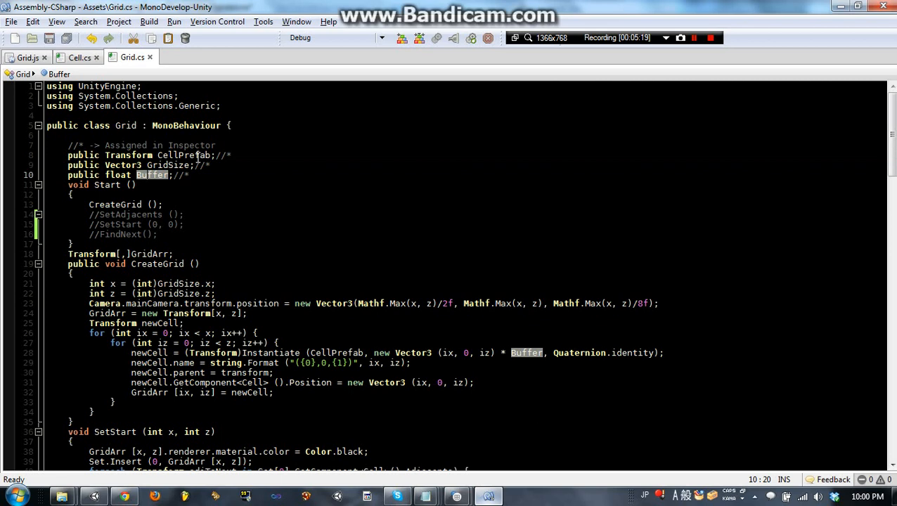
pyautogui.doubleClick(184, 155)
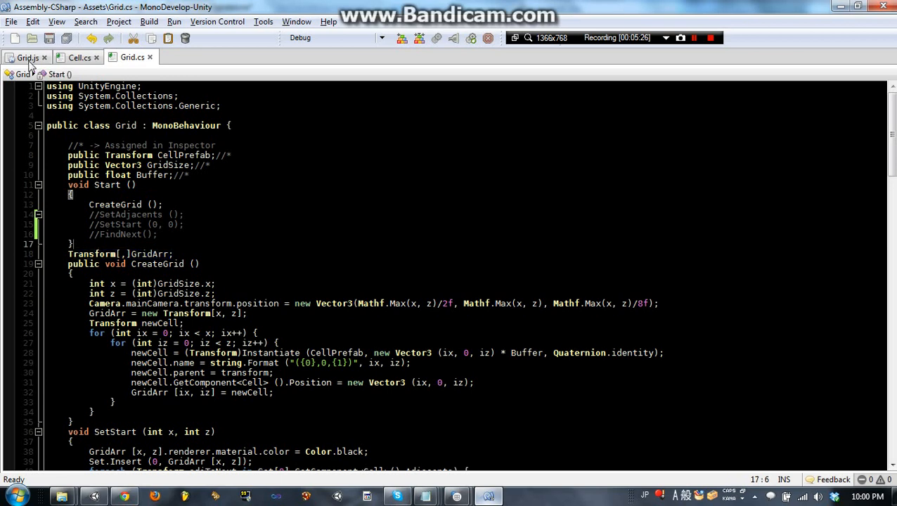
pyautogui.click(26, 58)
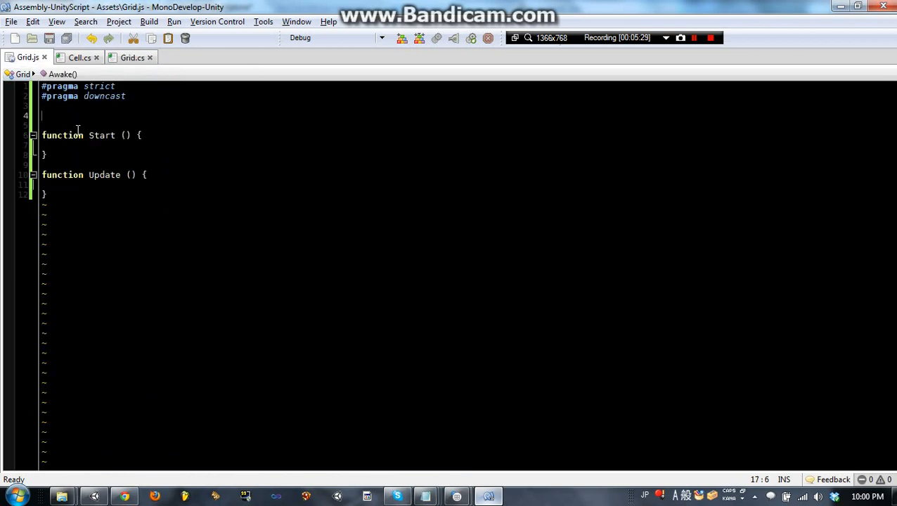
# Step: Declare 'public var CellPrefab : Transform;' and 'public var GridSize : Vector3;'
pyautogui.write('public')
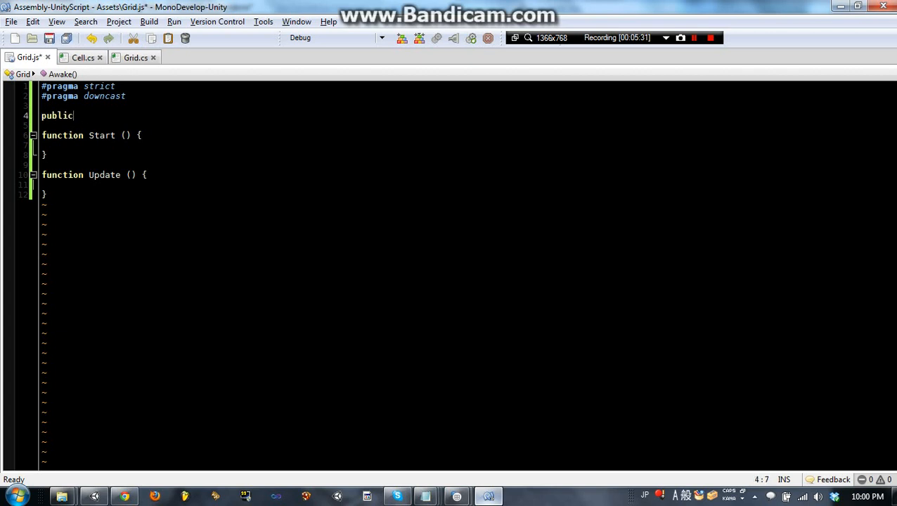
pyautogui.write('" "')
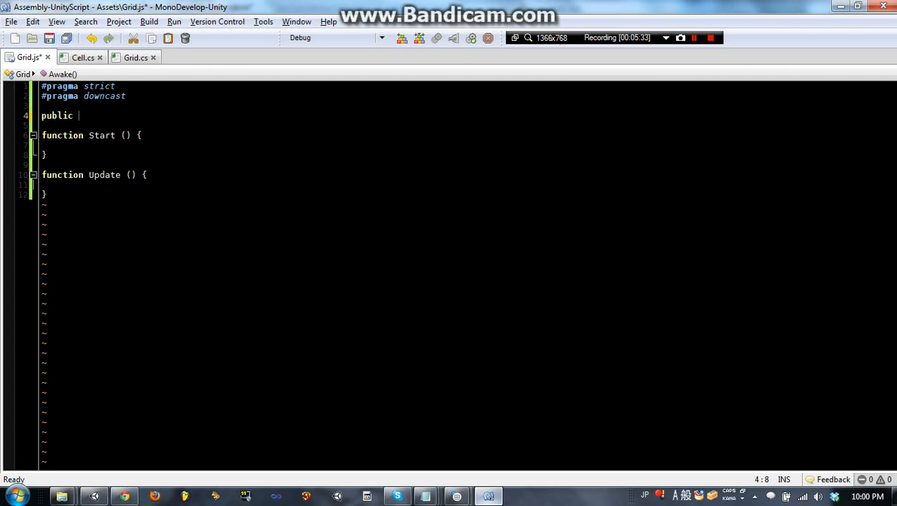
pyautogui.write('var')
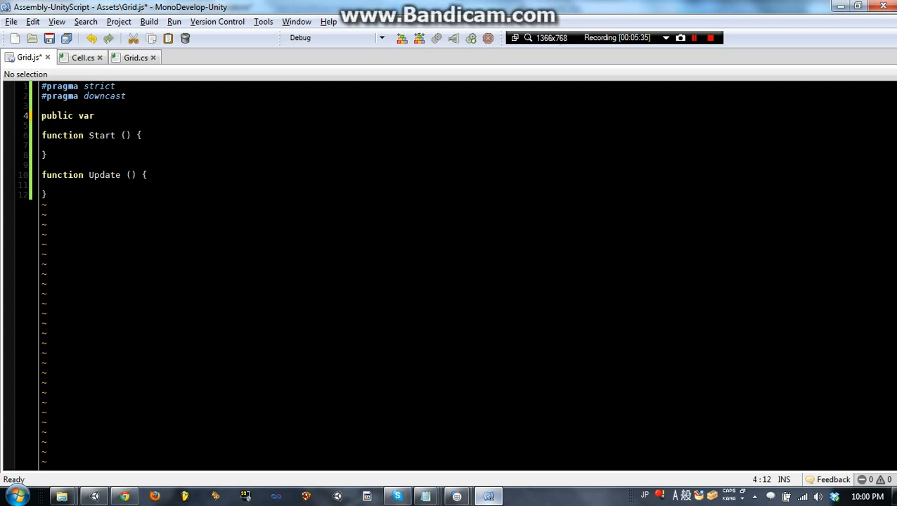
pyautogui.write('CellPre')
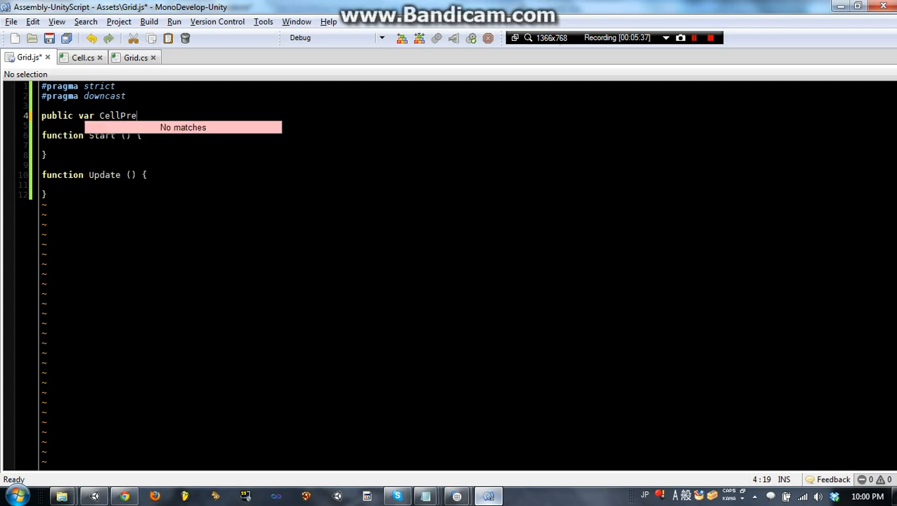
pyautogui.write('fab : Tran')
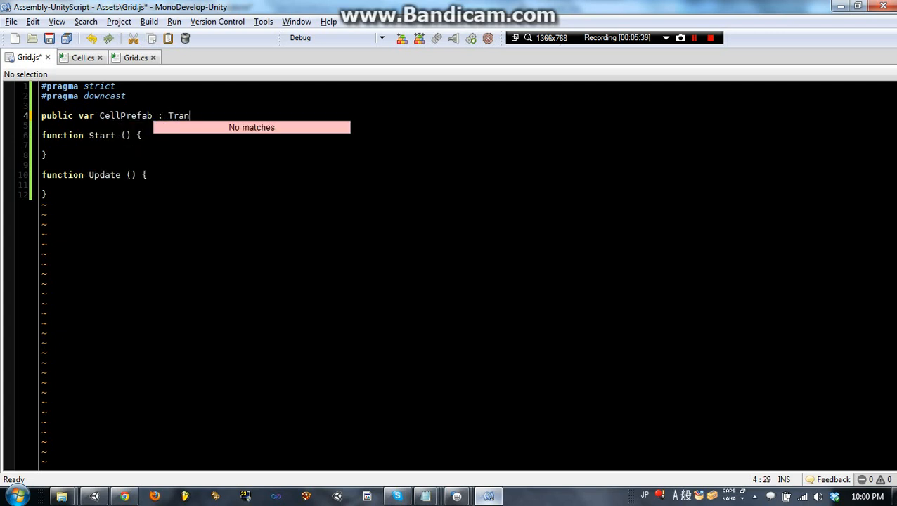
pyautogui.write('sform;')
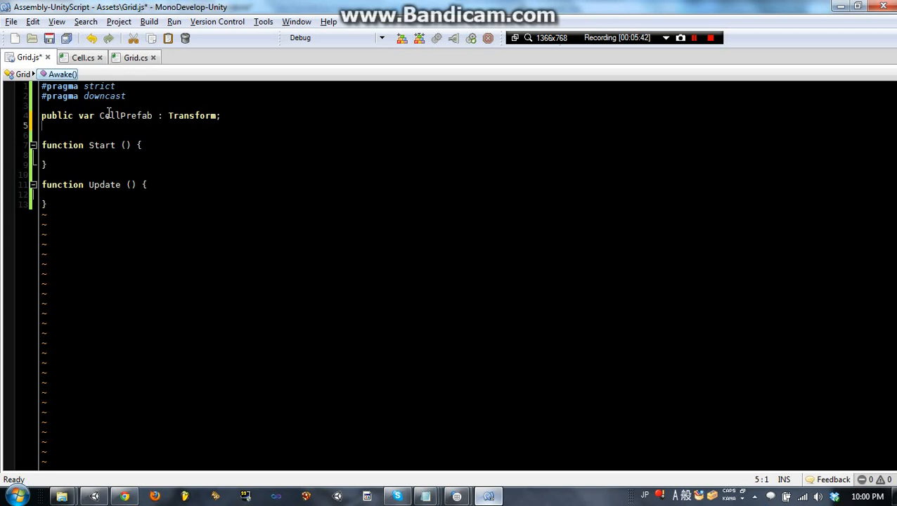
pyautogui.write('public var')
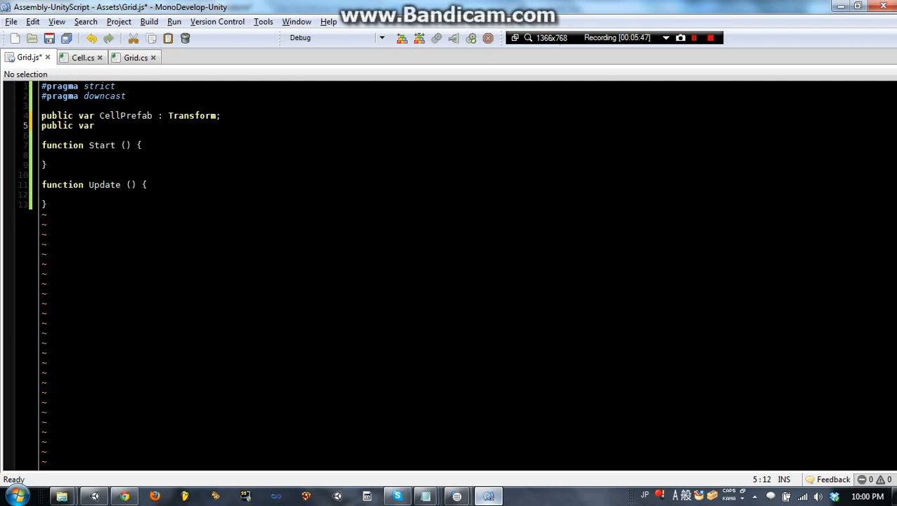
pyautogui.write('GridSize : Vector3;')
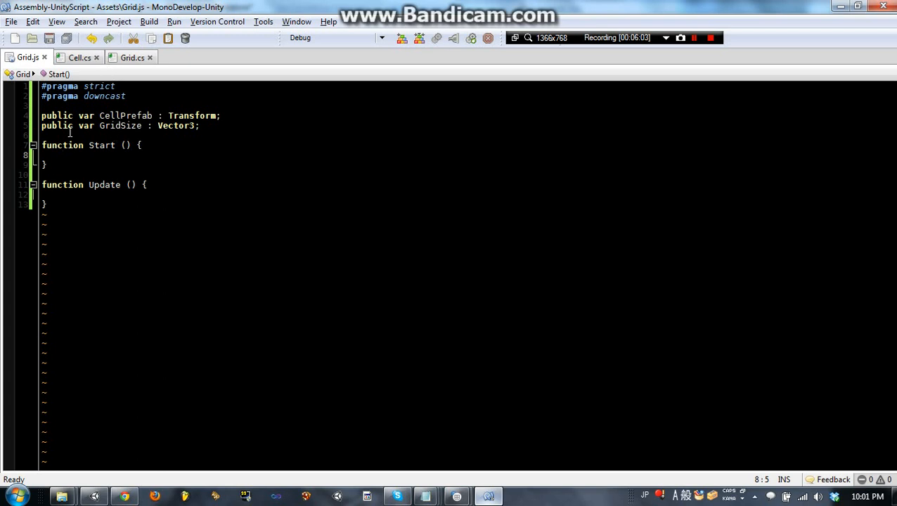
# Step: Declare 'public var GridArr : Transform[,];' and bring up Grid.cs for reference
pyautogui.write('public var G')
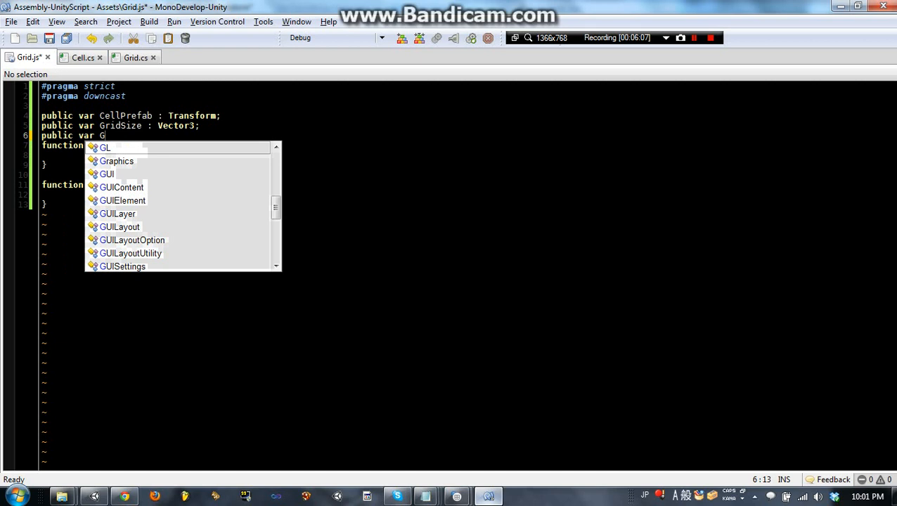
pyautogui.write('ridArr :')
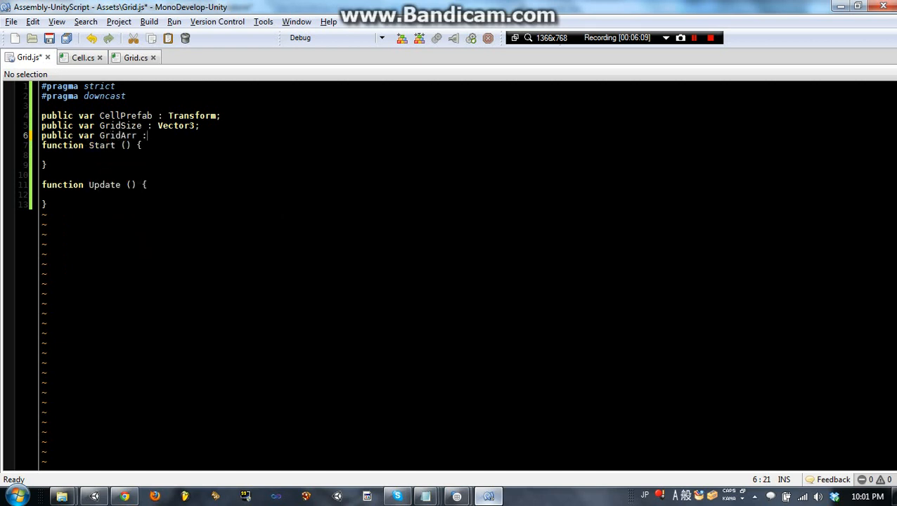
pyautogui.write('T')
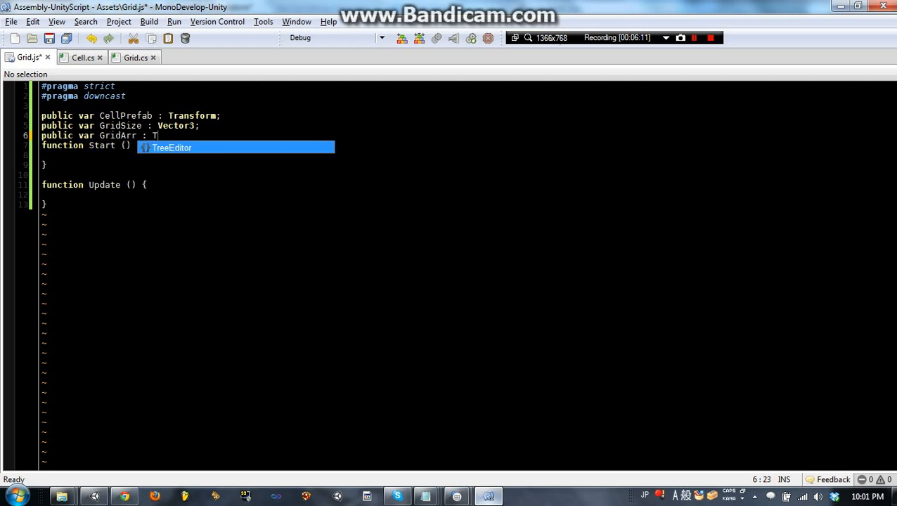
pyautogui.write('Transform[,]')
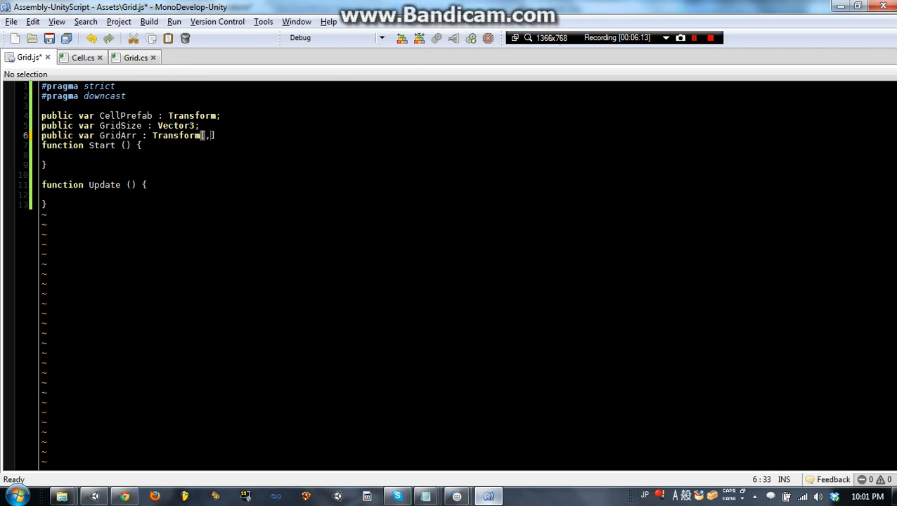
pyautogui.write(',')
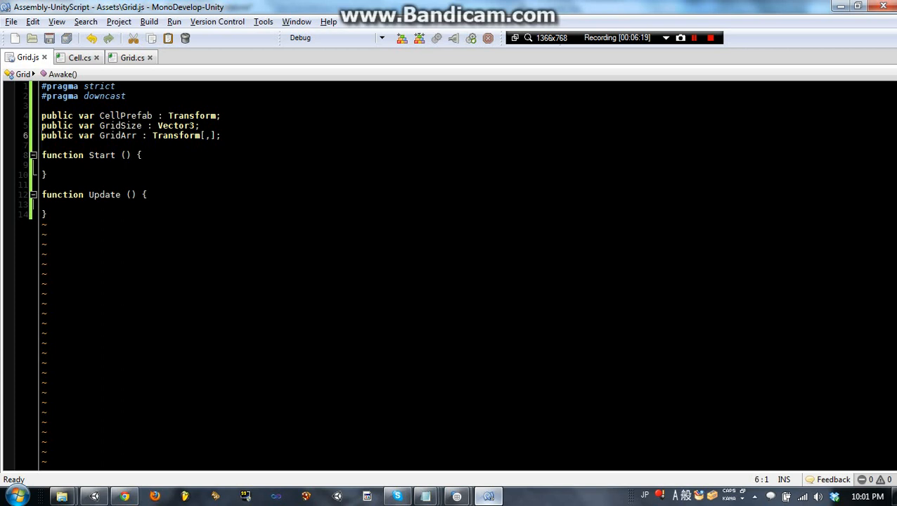
pyautogui.doubleClick(195, 115)
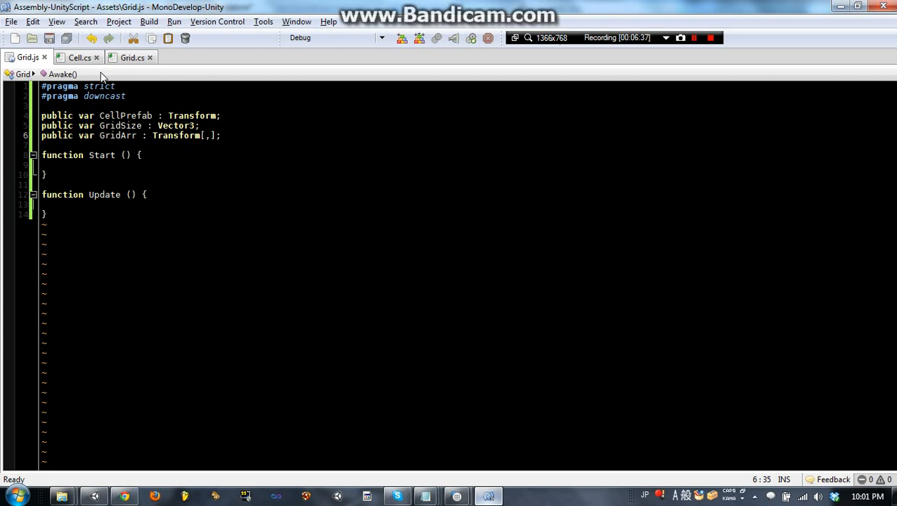
pyautogui.click(132, 56)
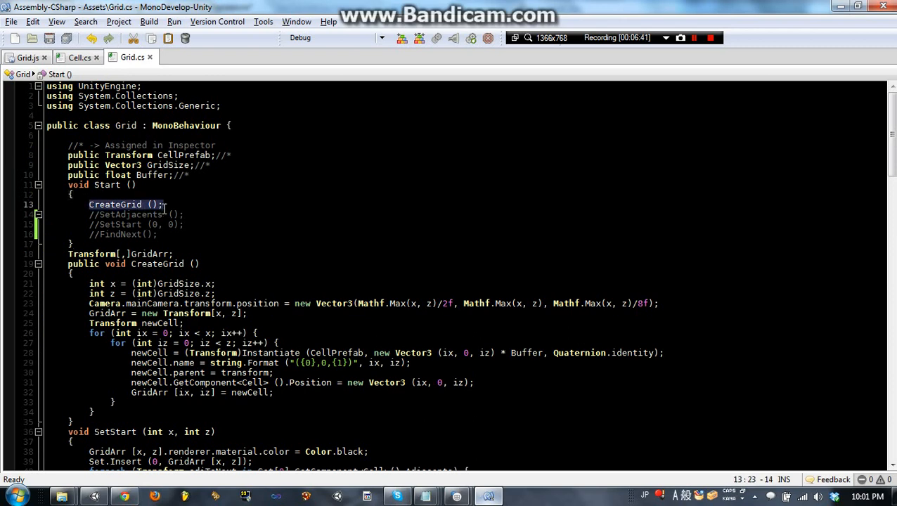
# Step: Add an empty 'function CreateGrid(){' block below Start in Grid.js
pyautogui.click(26, 59)
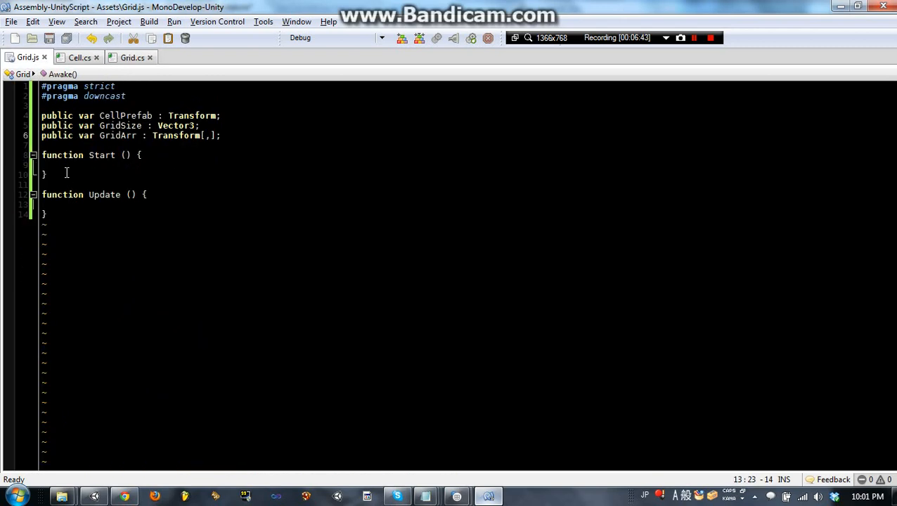
pyautogui.click(67, 145)
pyautogui.write('function')
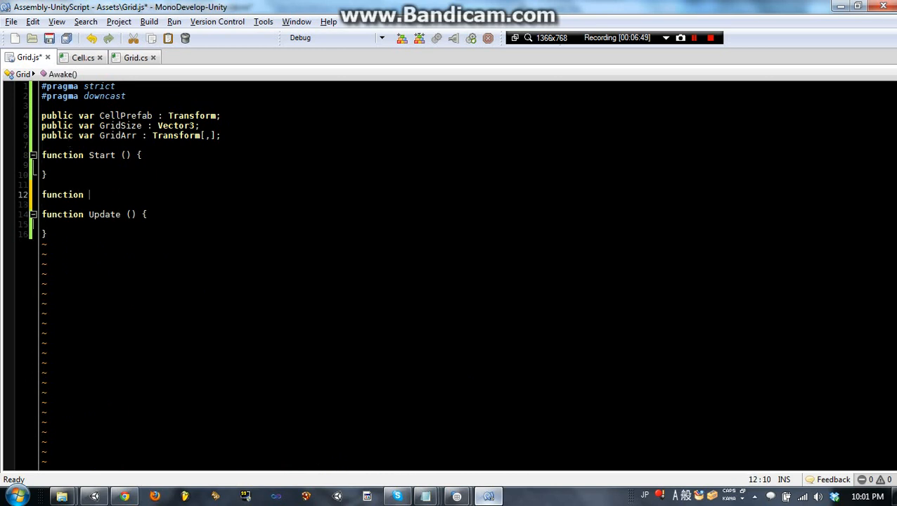
pyautogui.write('CreateGrid()')
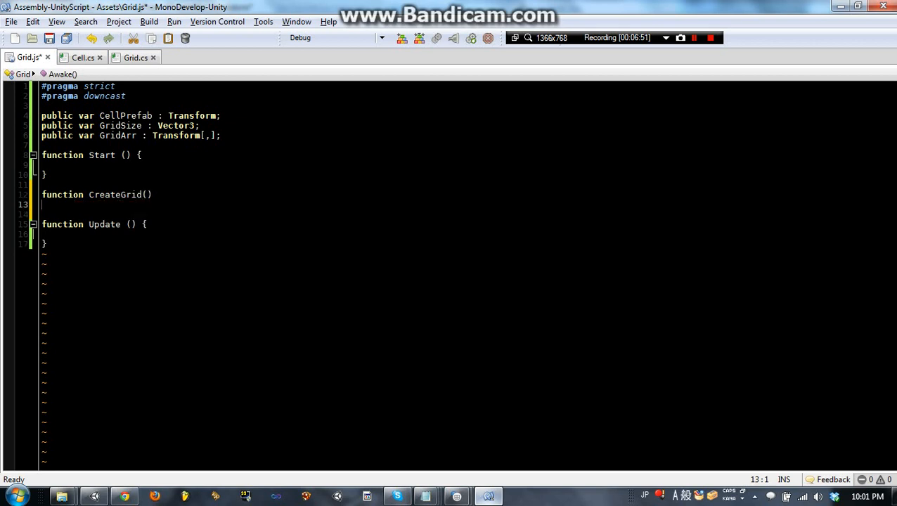
pyautogui.write('{')
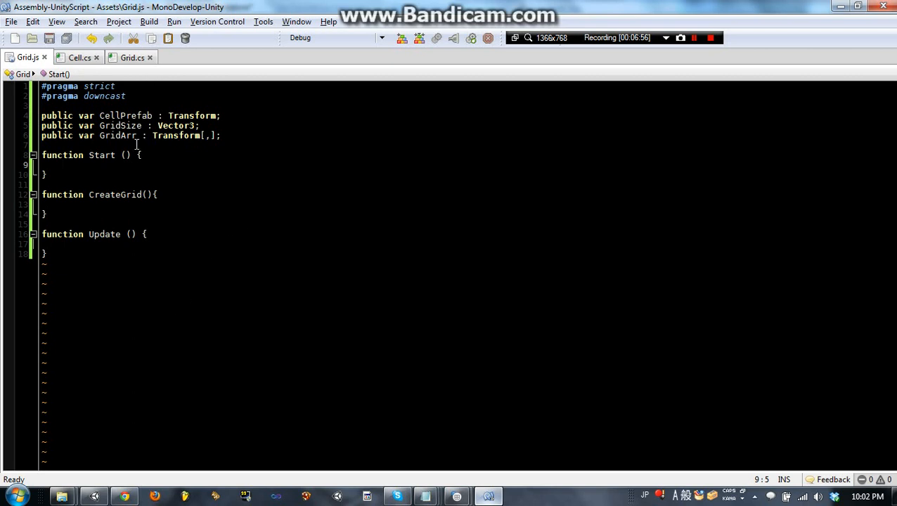
pyautogui.moveTo(40, 116); pyautogui.dragTo(222, 135)
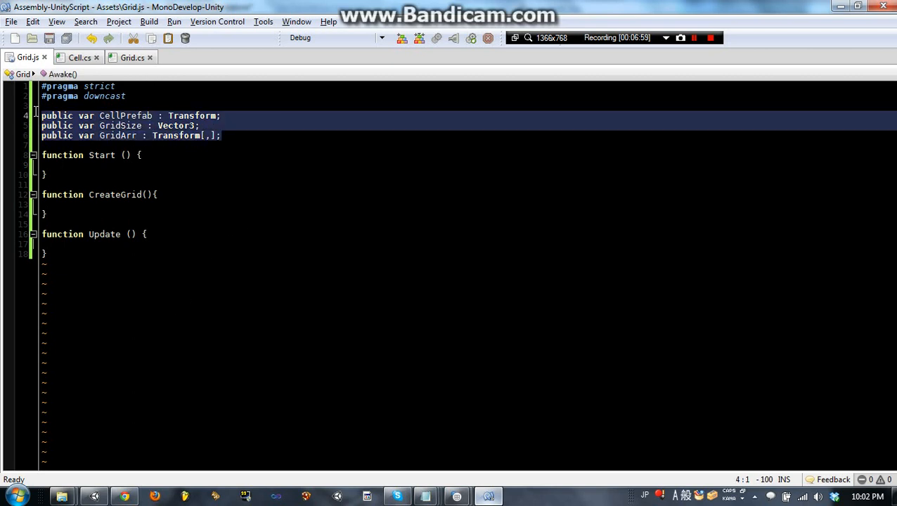
# Step: Mark CellPrefab and GridSize with //* and add a '//* -> Assigned in Inspector' comment
pyautogui.click(224, 115)
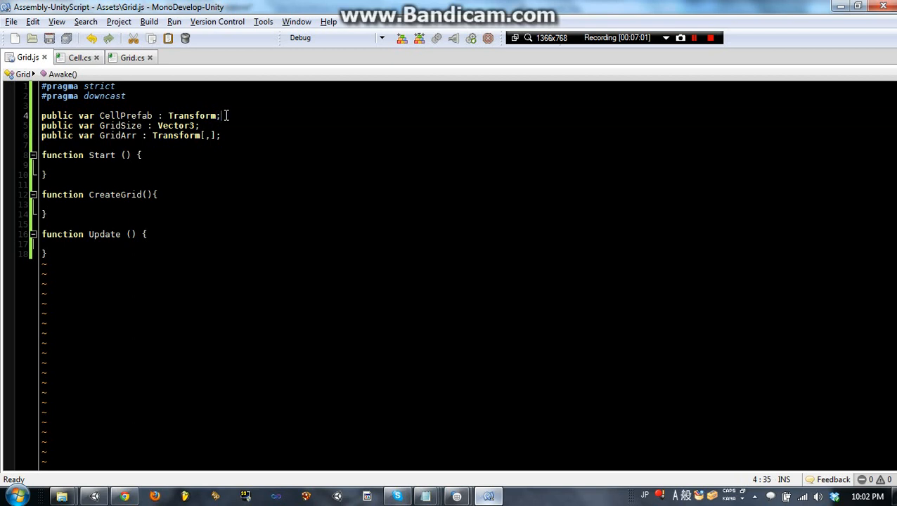
pyautogui.write('//*')
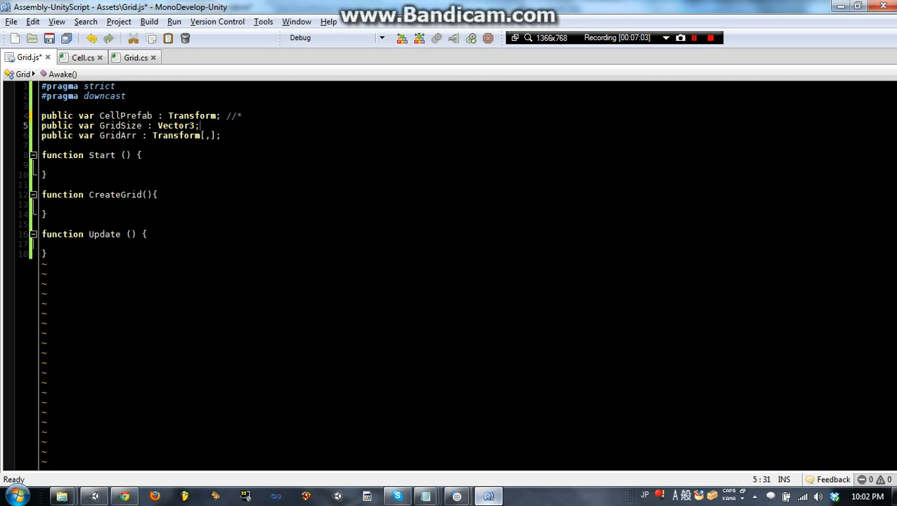
pyautogui.write('//*')
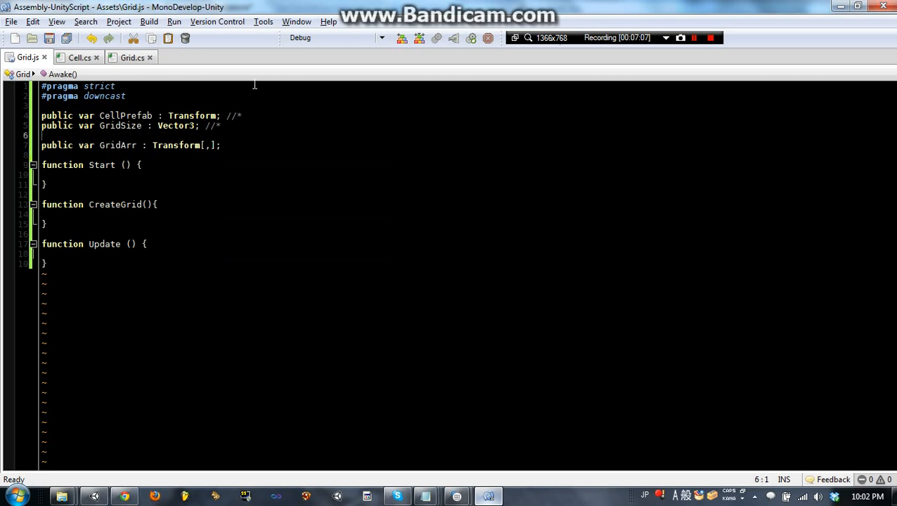
pyautogui.write('//')
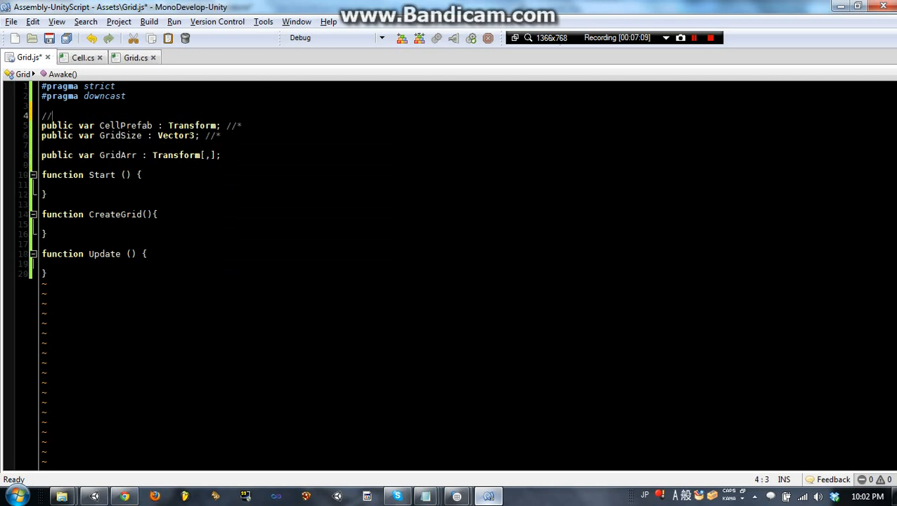
pyautogui.write('* -> Assigned in Inspector')
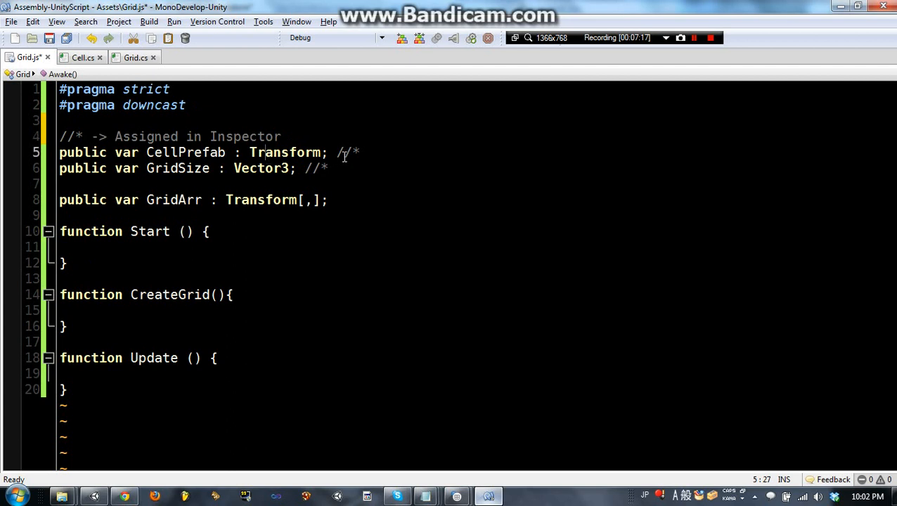
pyautogui.doubleClick(349, 152)
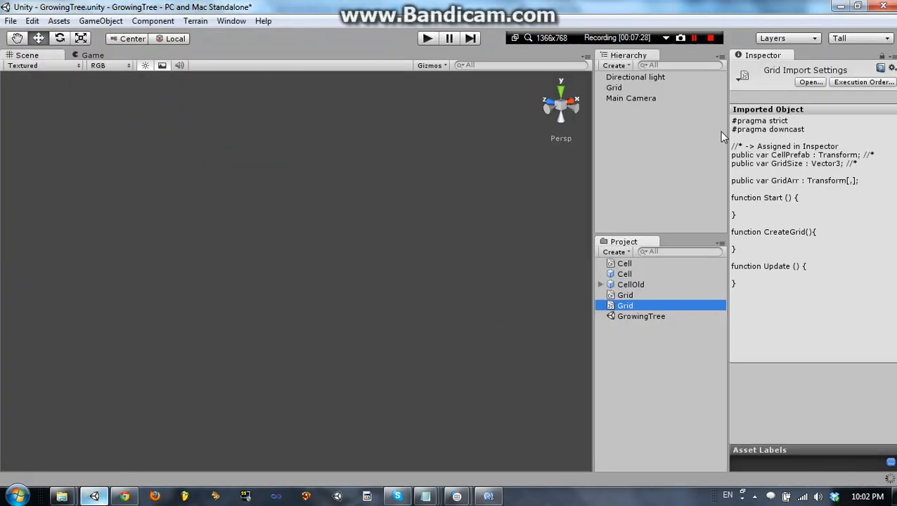
# Step: Select the Grid object to show its second Grid script's Cell Prefab and Grid Size fields
pyautogui.click(613, 87)
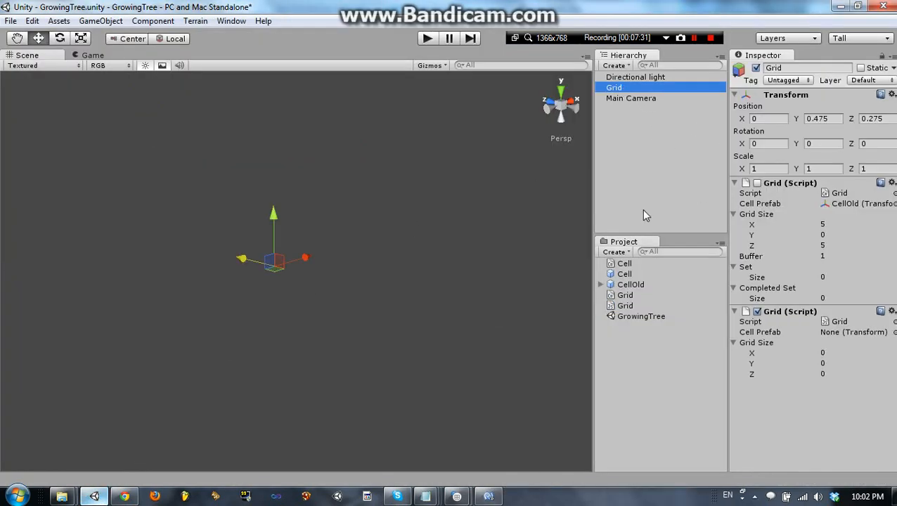
pyautogui.moveTo(507, 439)
pyautogui.write('5')
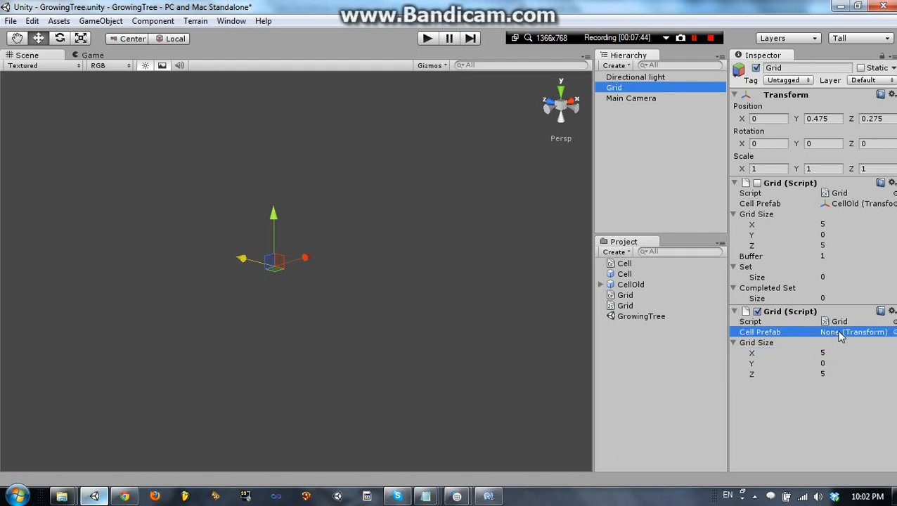
pyautogui.moveTo(849, 346)
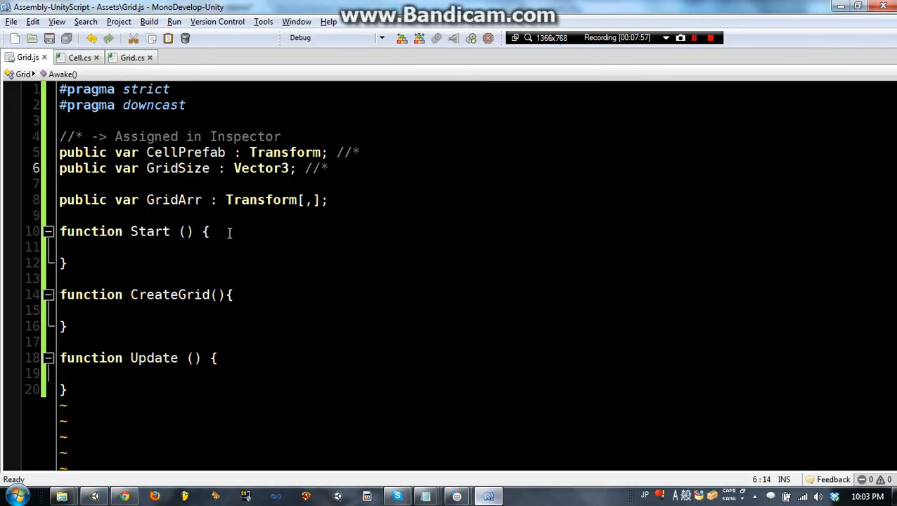
# Step: Write 'Instantiate(CellPrefab);' inside Start via autocomplete, dropping the extra argument
pyautogui.click(112, 248)
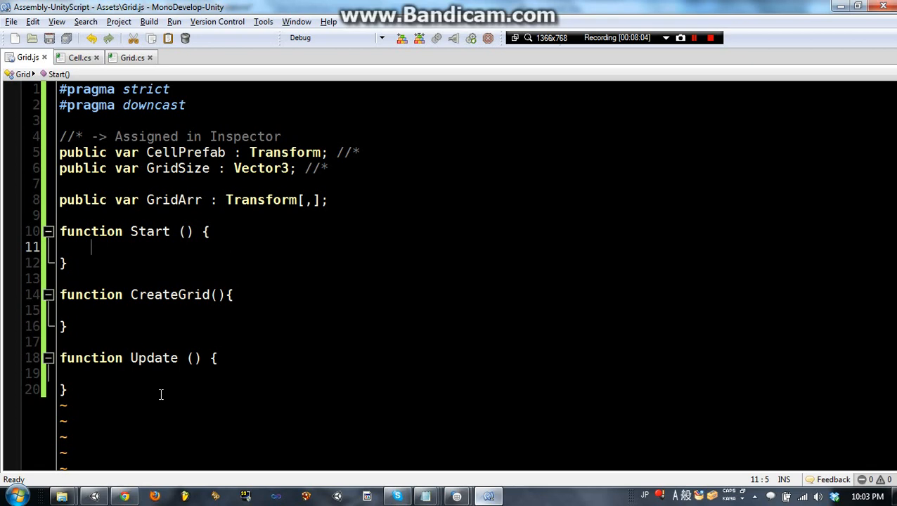
pyautogui.write('In')
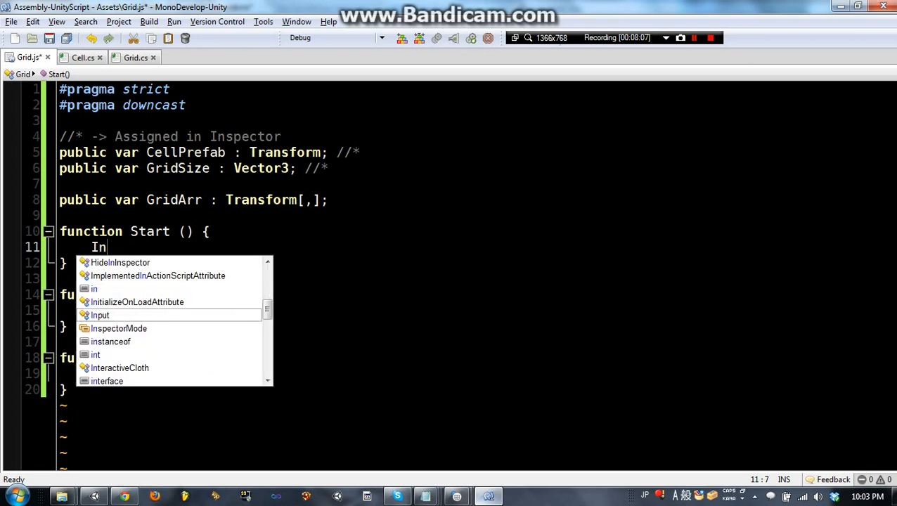
pyautogui.write('stantiate(')
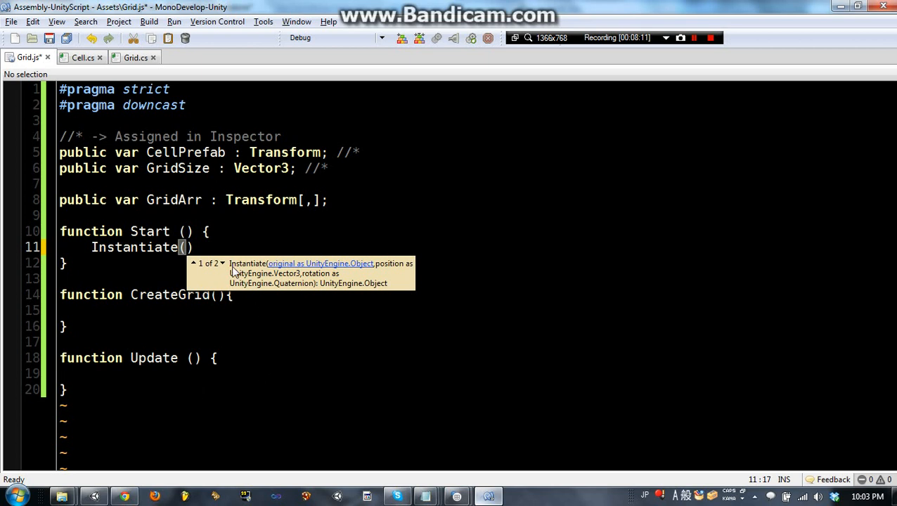
pyautogui.moveTo(281, 268)
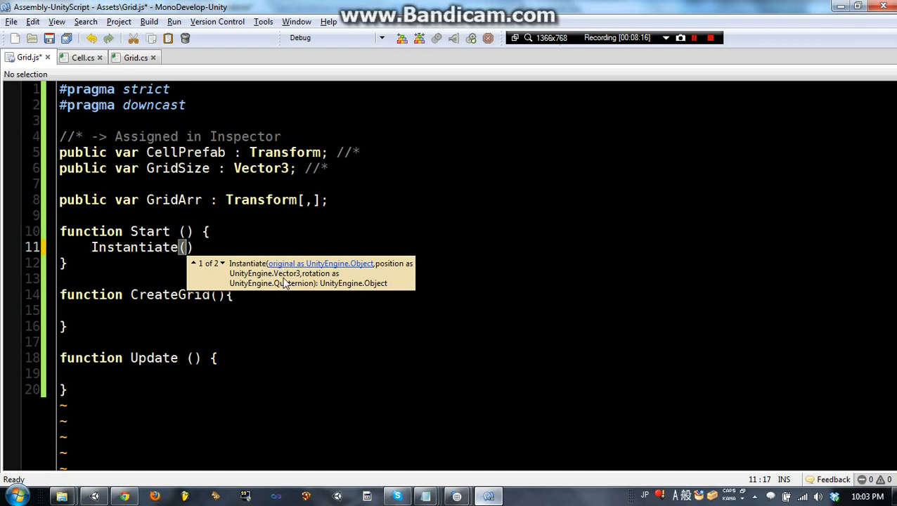
pyautogui.moveTo(376, 194)
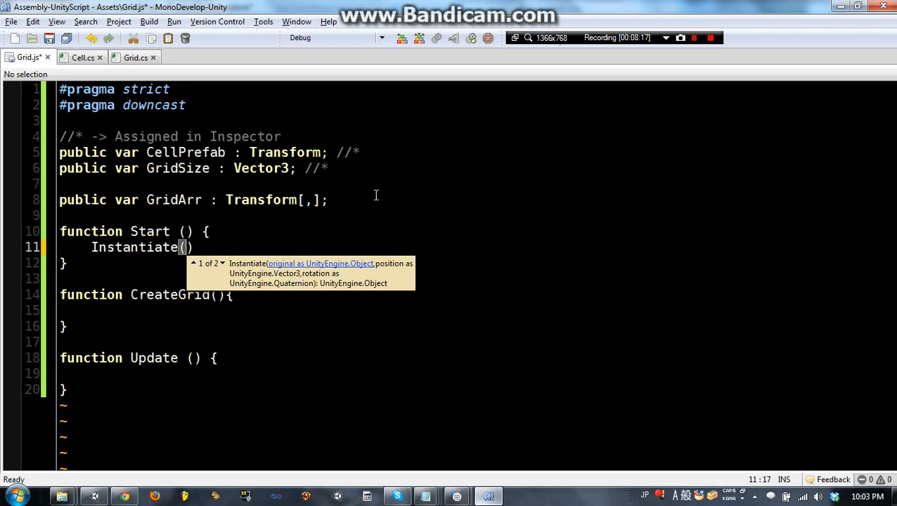
pyautogui.write('CellPrefab,')
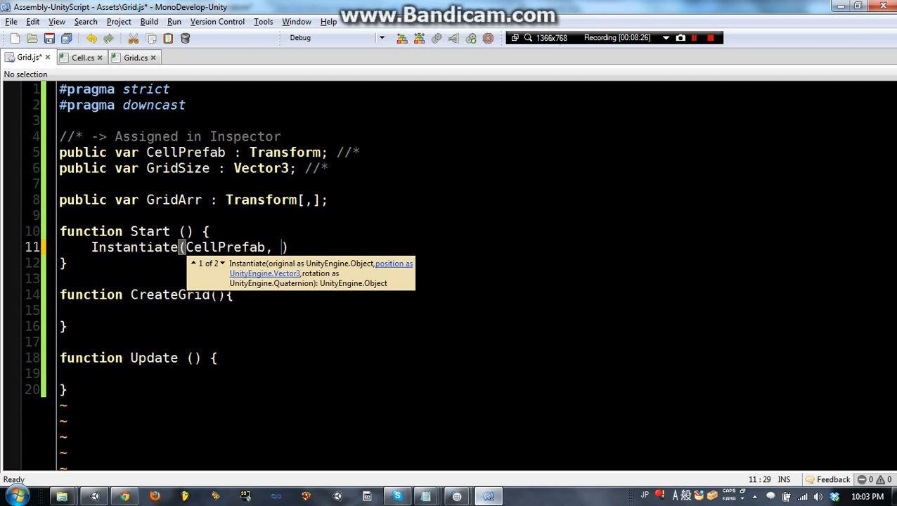
pyautogui.press('BackSpace')
pyautogui.write(';')
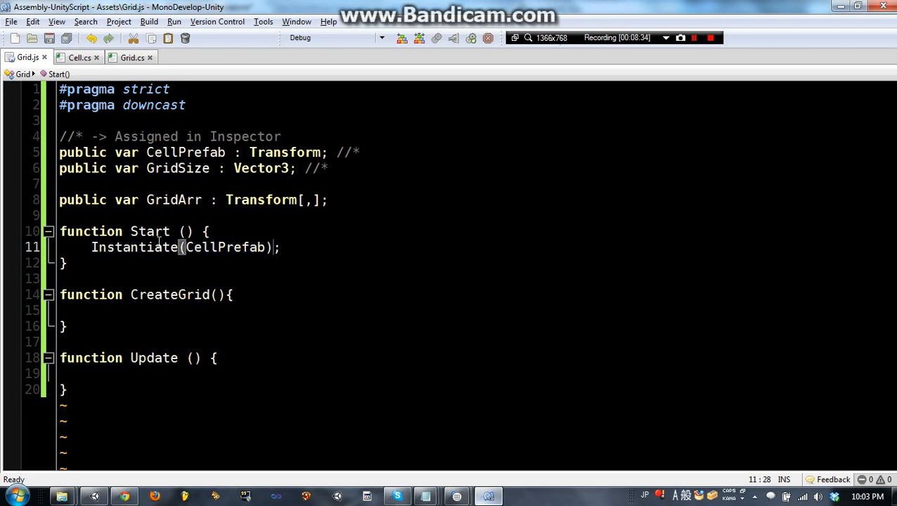
pyautogui.doubleClick(225, 247)
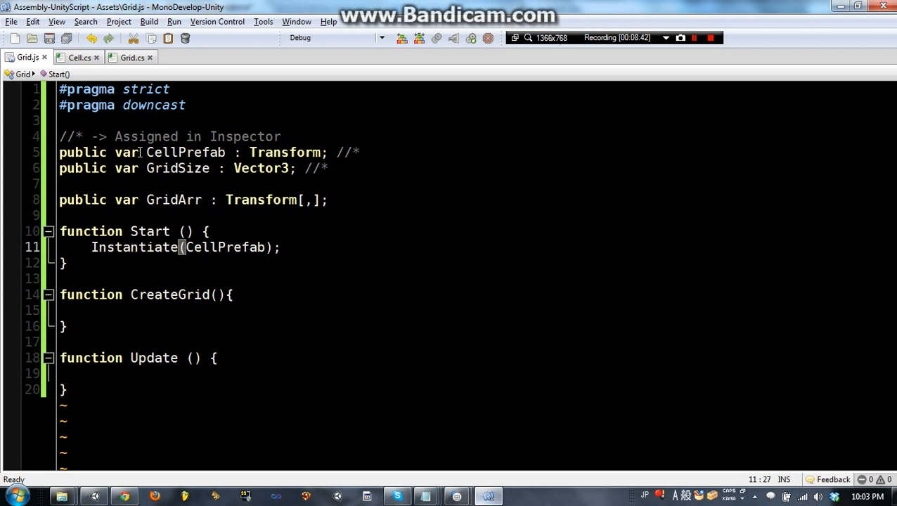
pyautogui.doubleClick(186, 152)
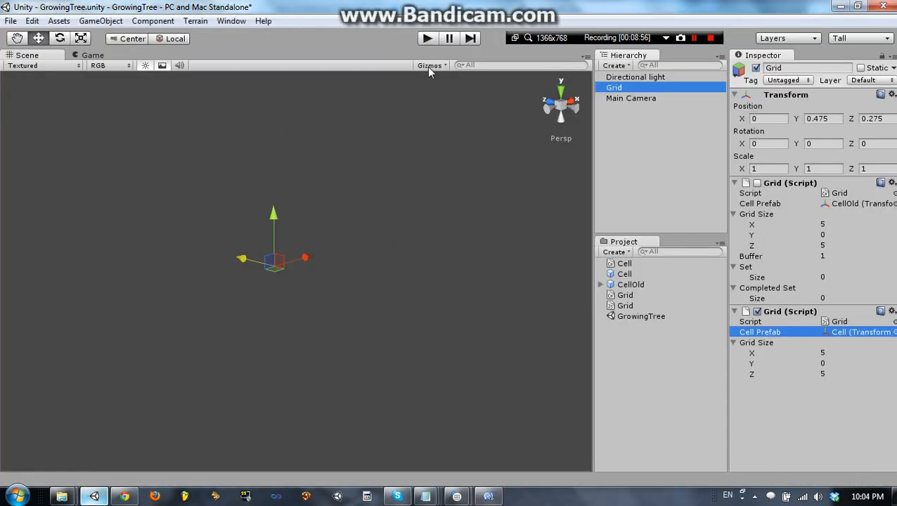
# Step: Run the scene to confirm a Cell(Clone) slab spawns, then stop play
pyautogui.click(425, 38)
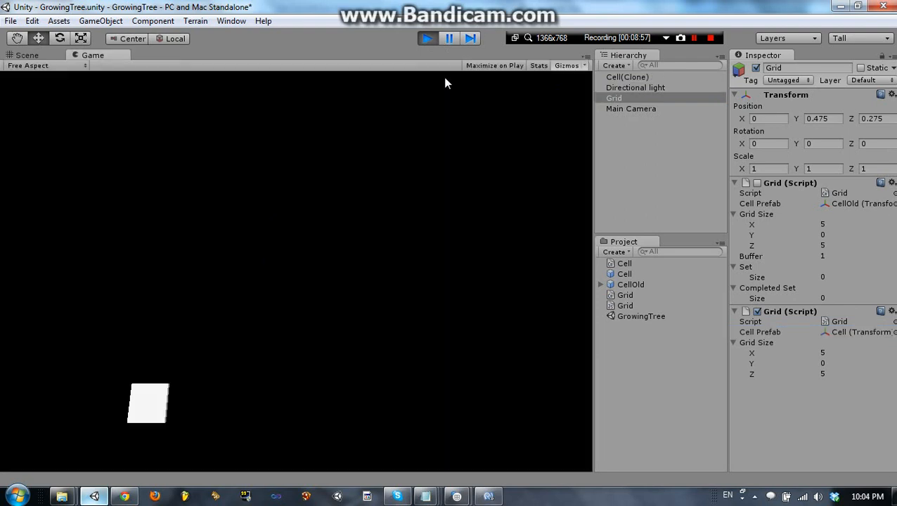
pyautogui.click(27, 55)
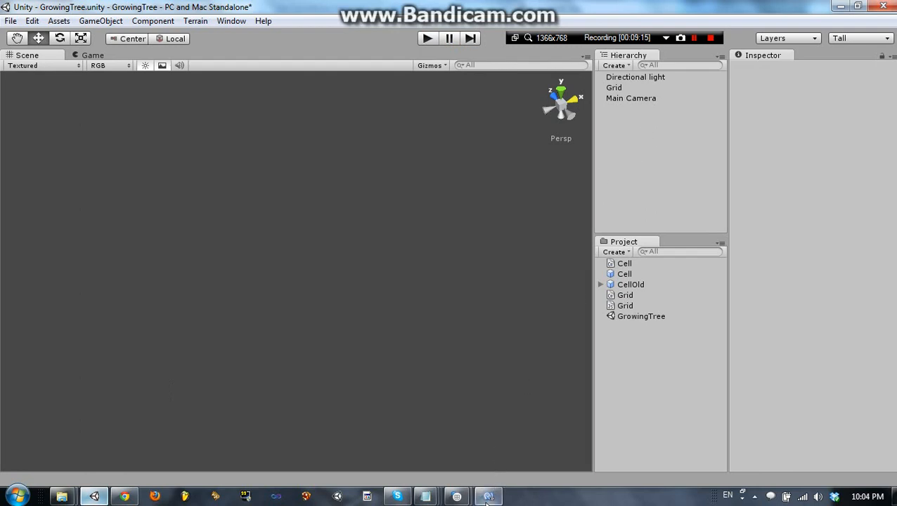
pyautogui.click(488, 495)
pyautogui.write('1')
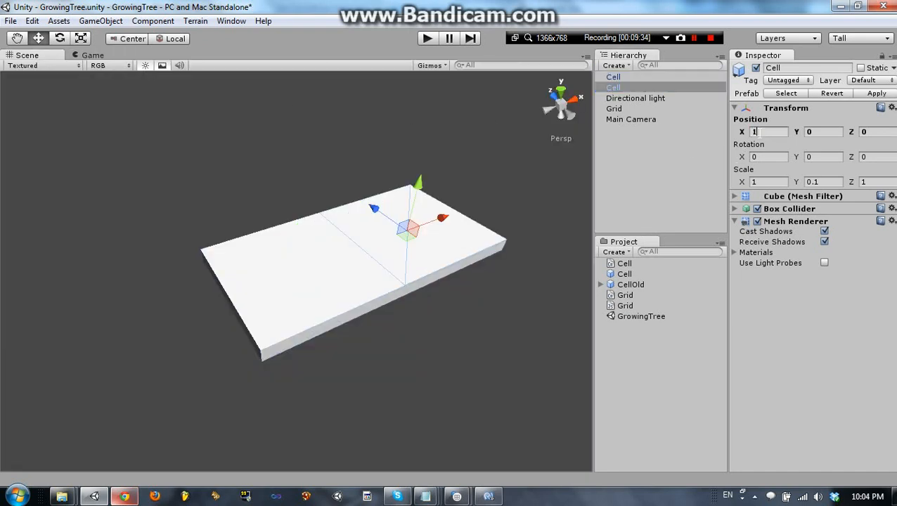
# Step: Place Cell copies one unit apart along X and Z and check them from the Game camera
pyautogui.click(93, 55)
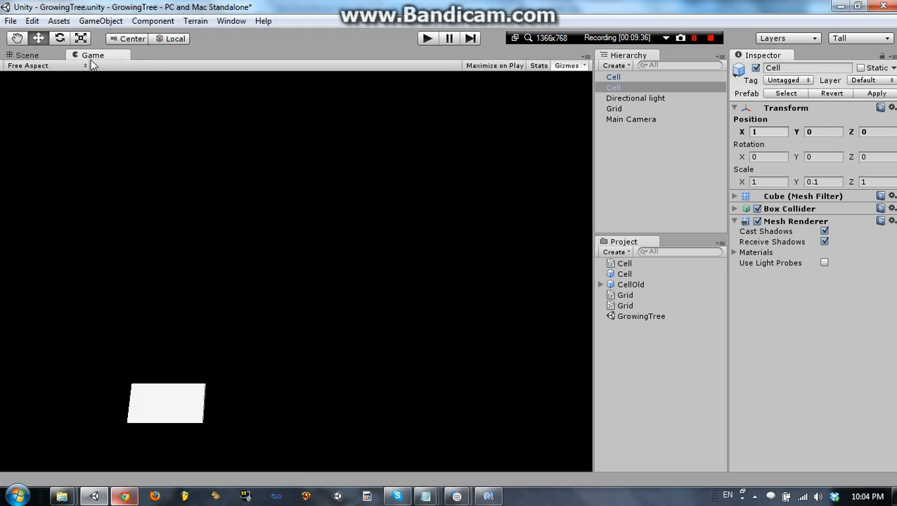
pyautogui.moveTo(640, 93)
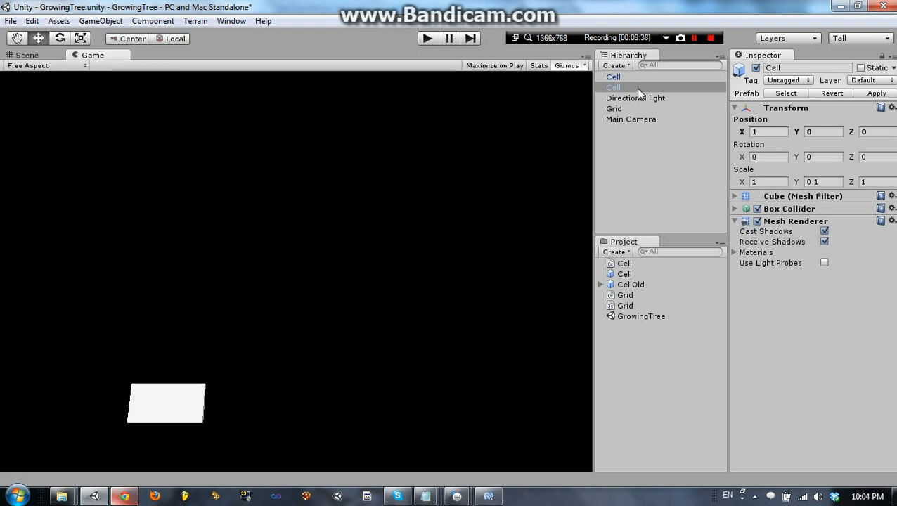
pyautogui.click(25, 54)
pyautogui.write('1')
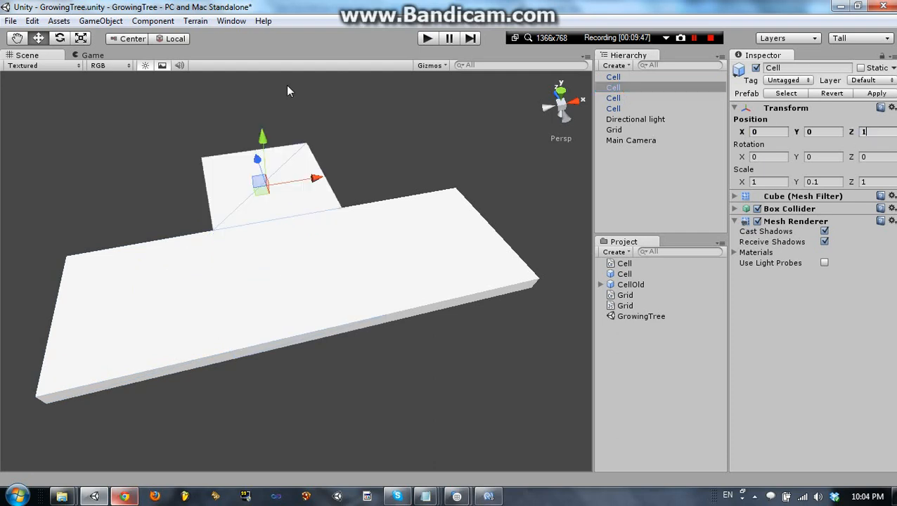
pyautogui.click(90, 56)
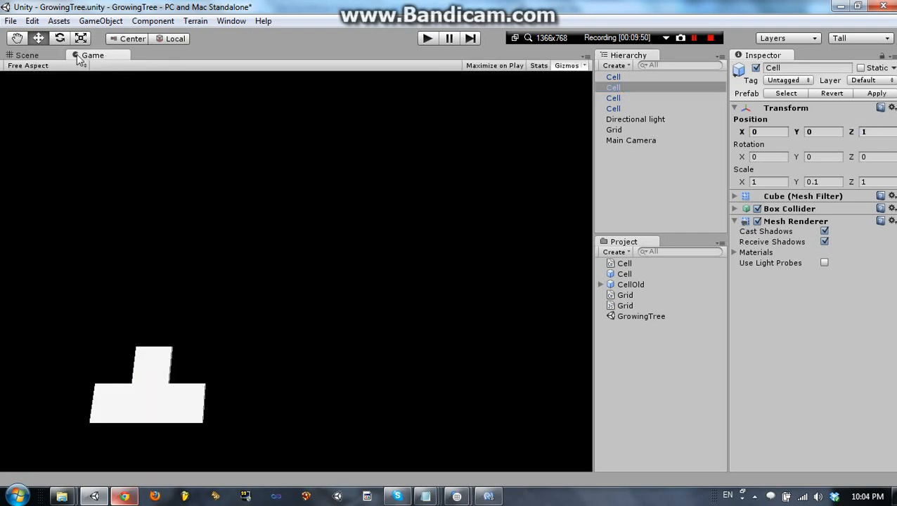
pyautogui.click(27, 55)
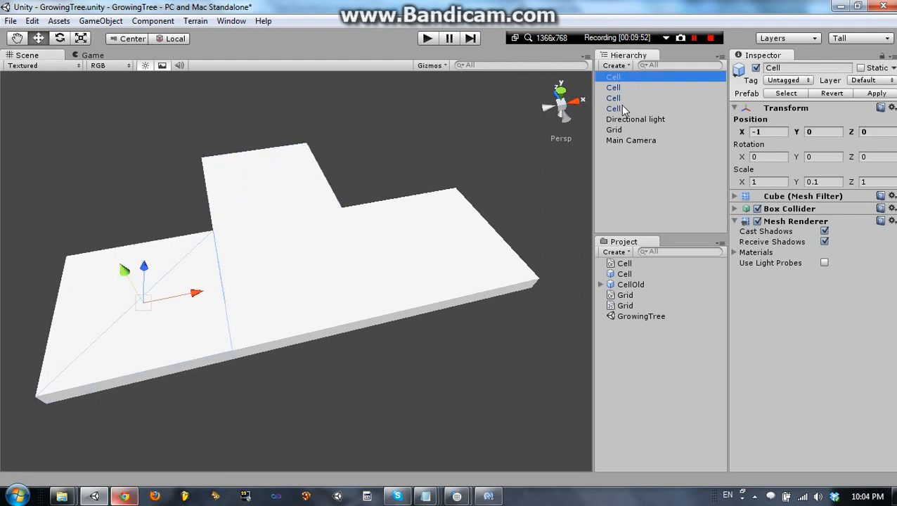